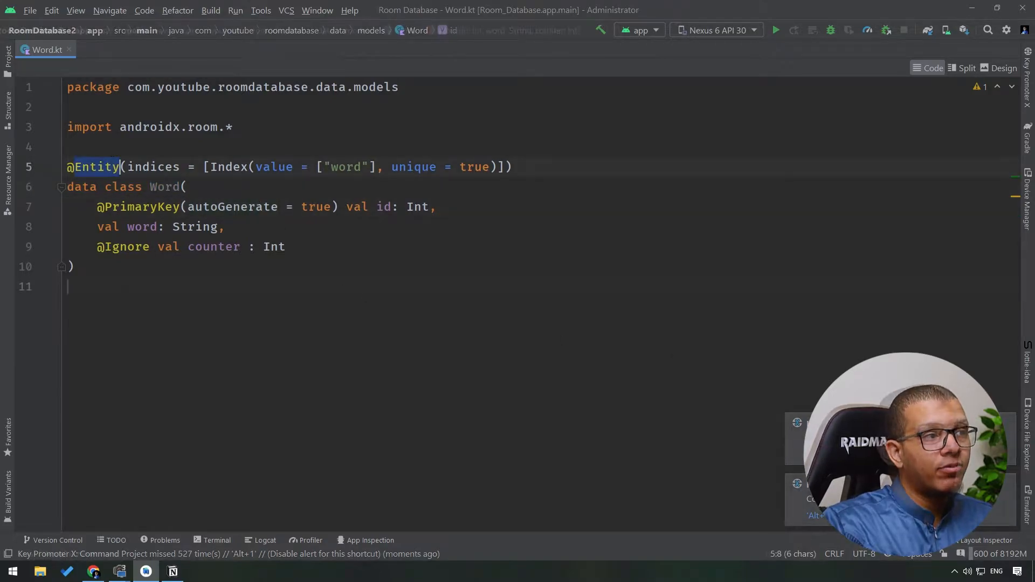
Select the Word class name and move focus back to the project view.
left_click(149, 286)
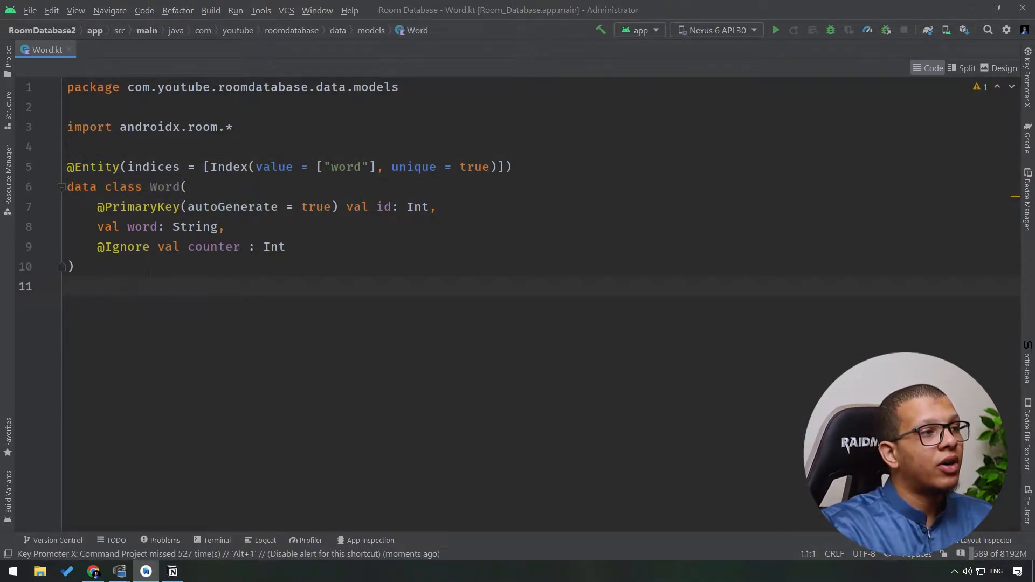
double_click(164, 187)
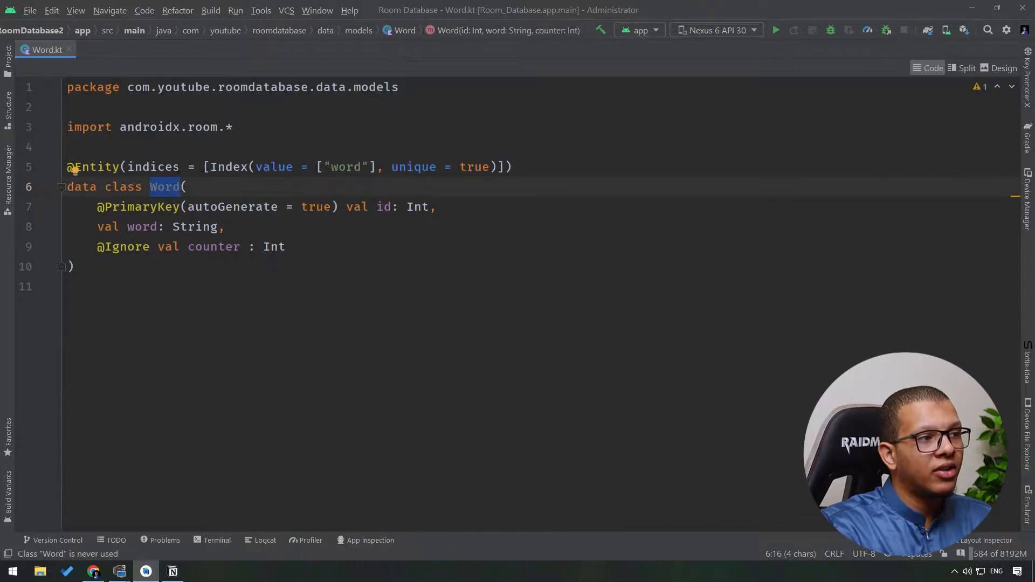
left_click(7, 62)
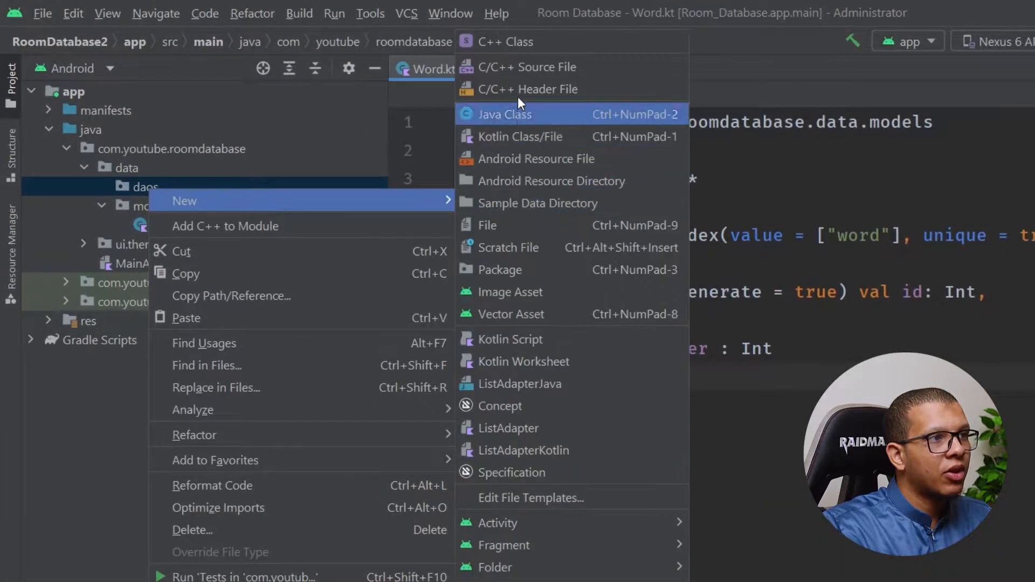
Create a new Kotlin interface named Word in the daos package.
left_click(518, 137)
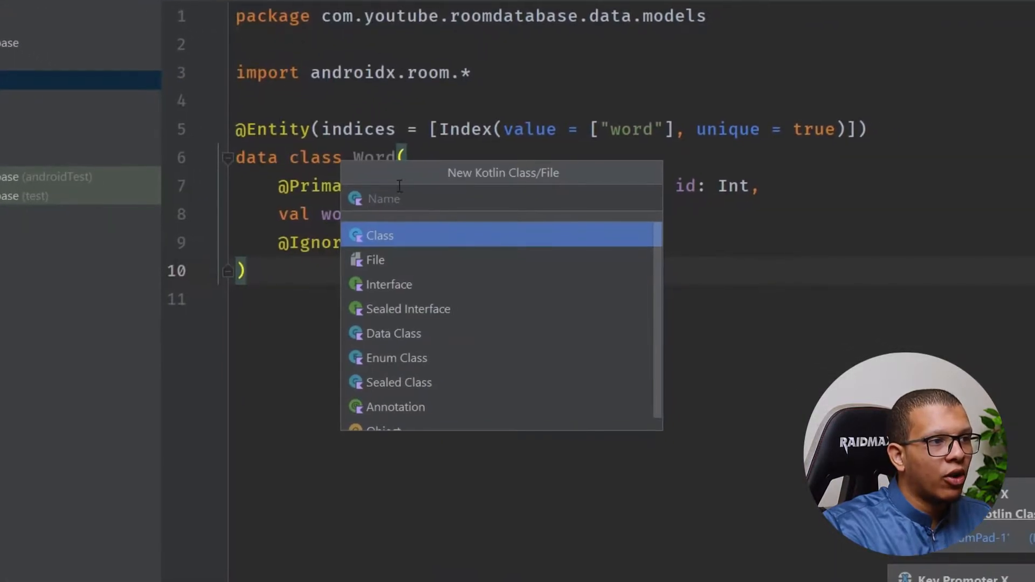
type("Word")
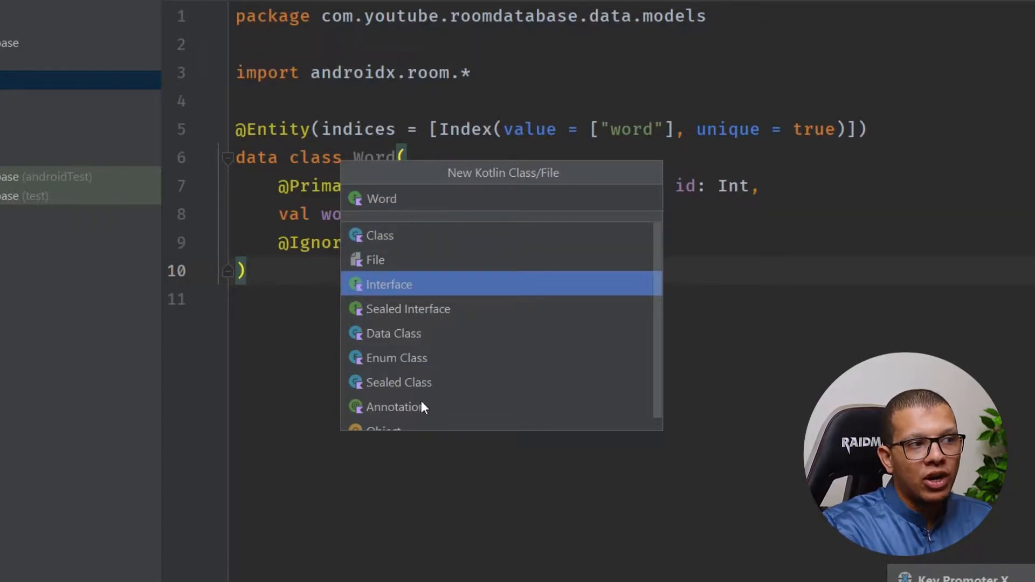
left_click(388, 283)
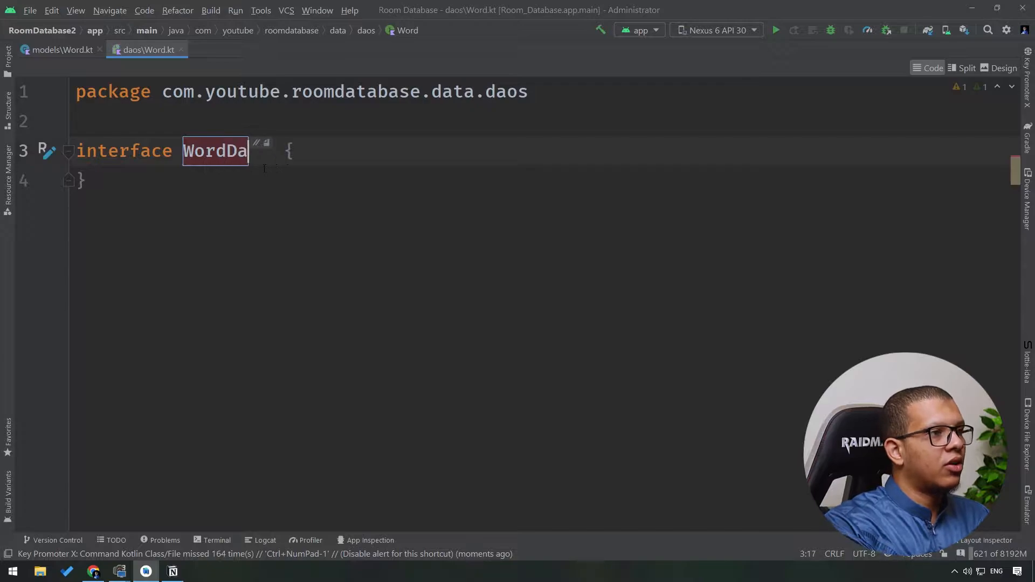
type("o")
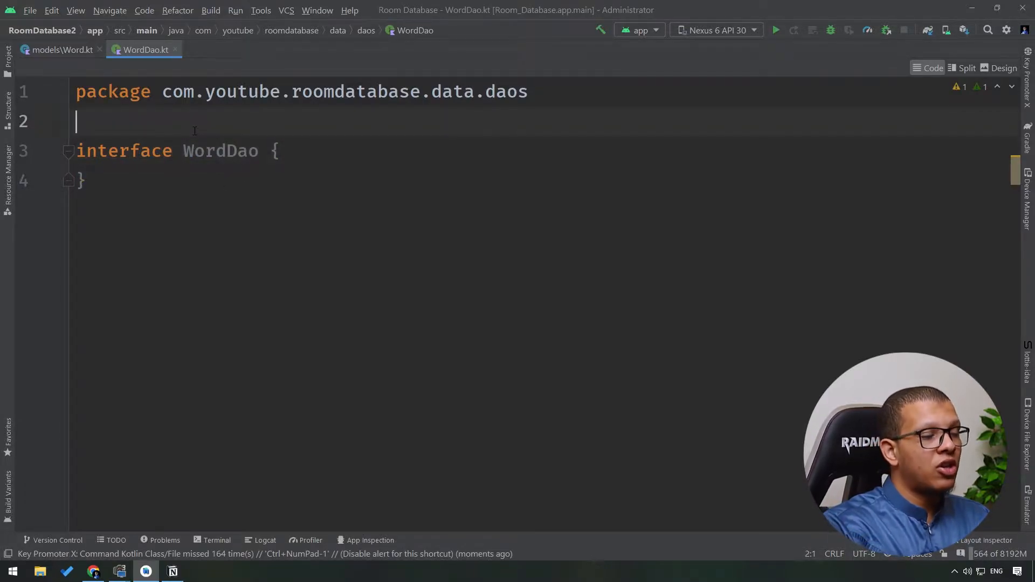
type("@Da")
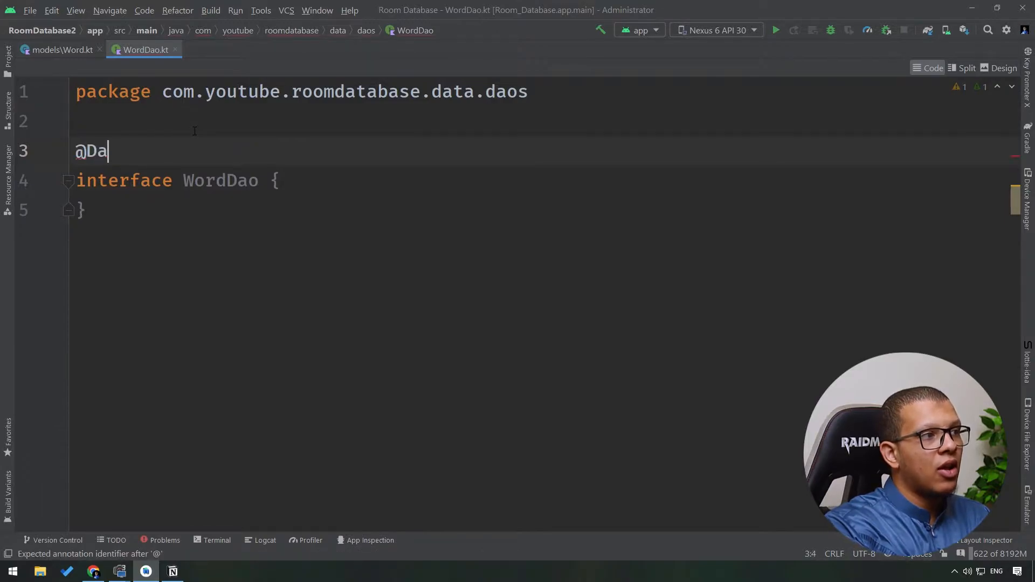
type("o")
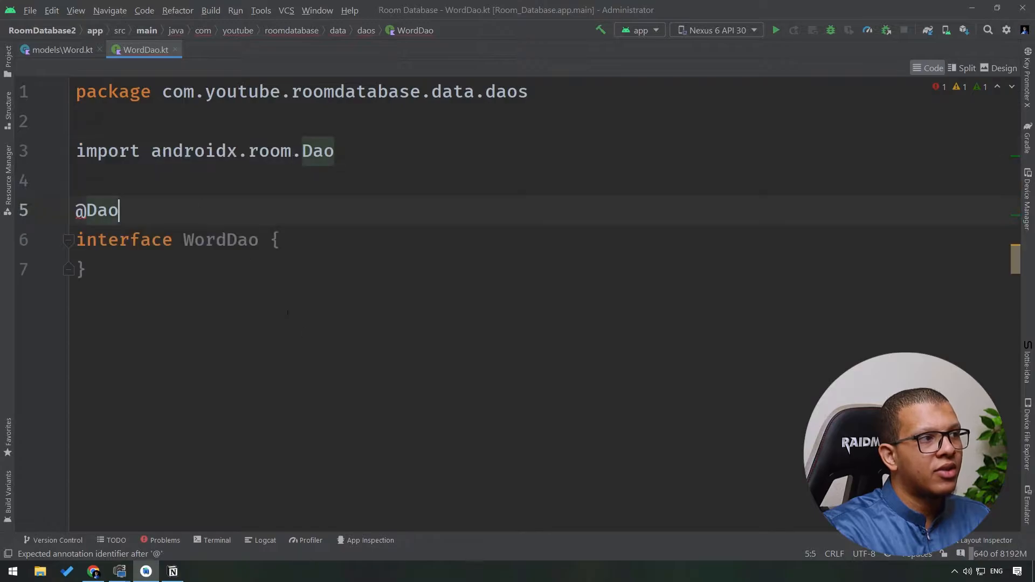
key("enter")
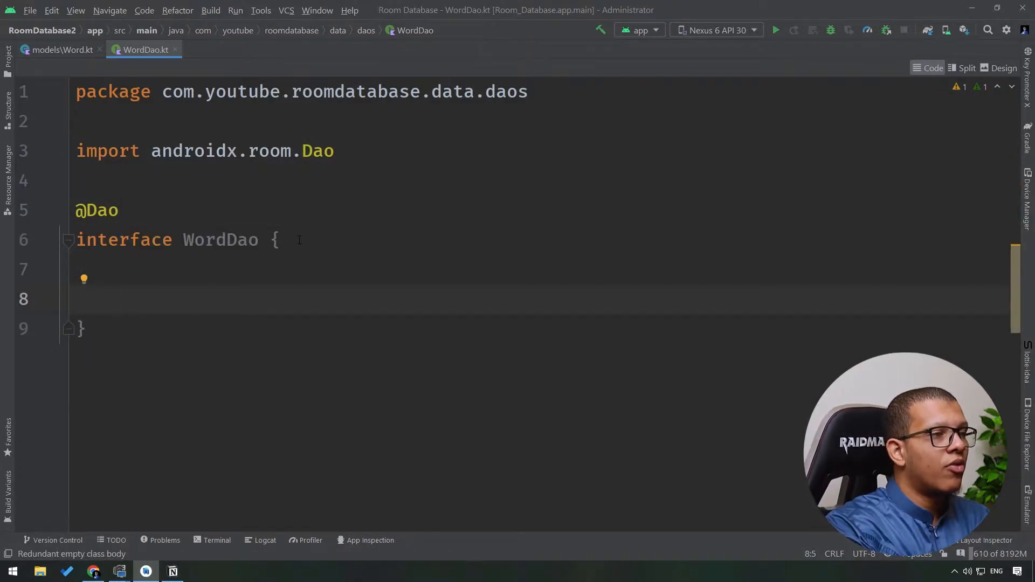
type("@")
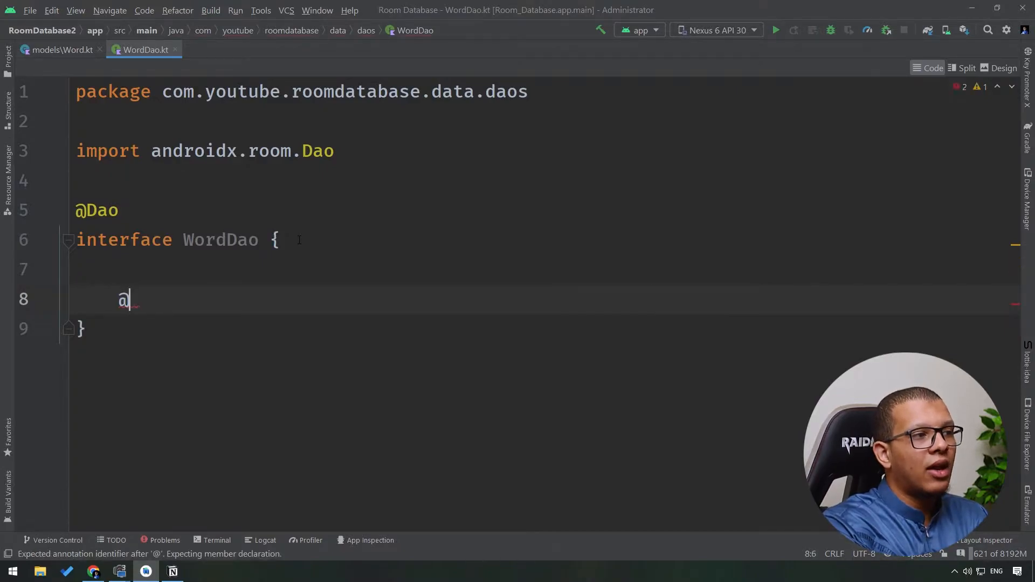
type("Insert")
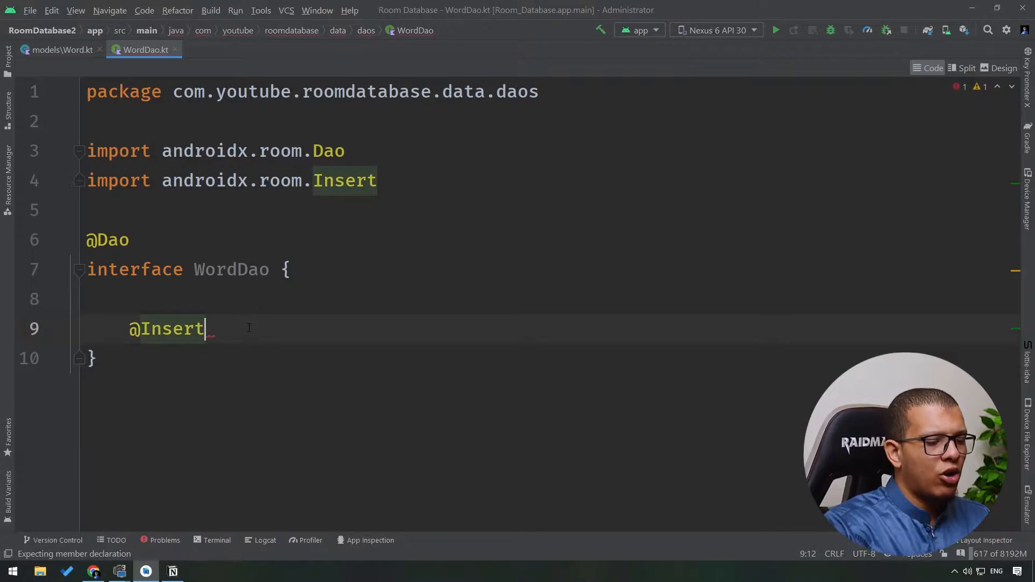
type("fun")
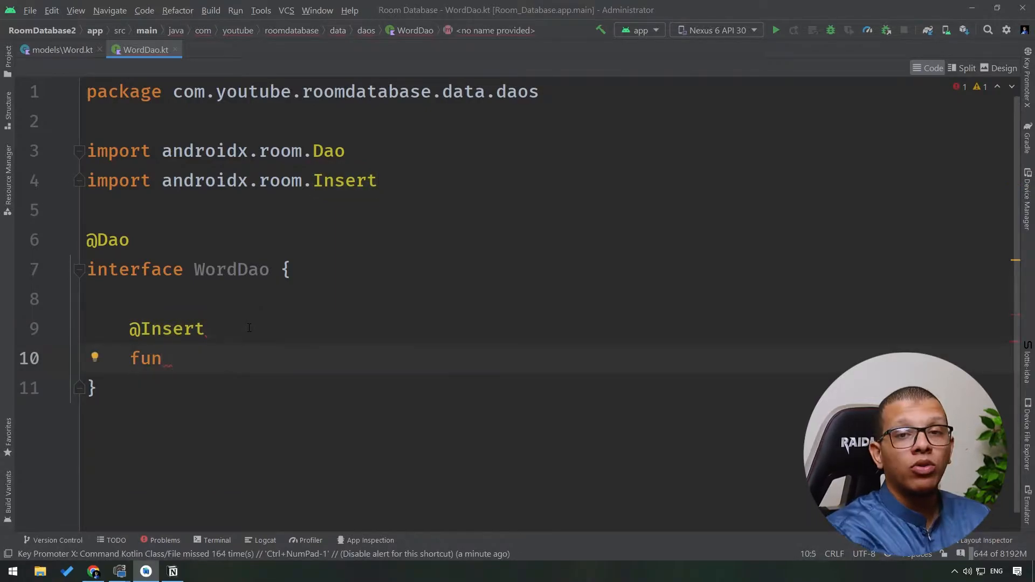
type("s")
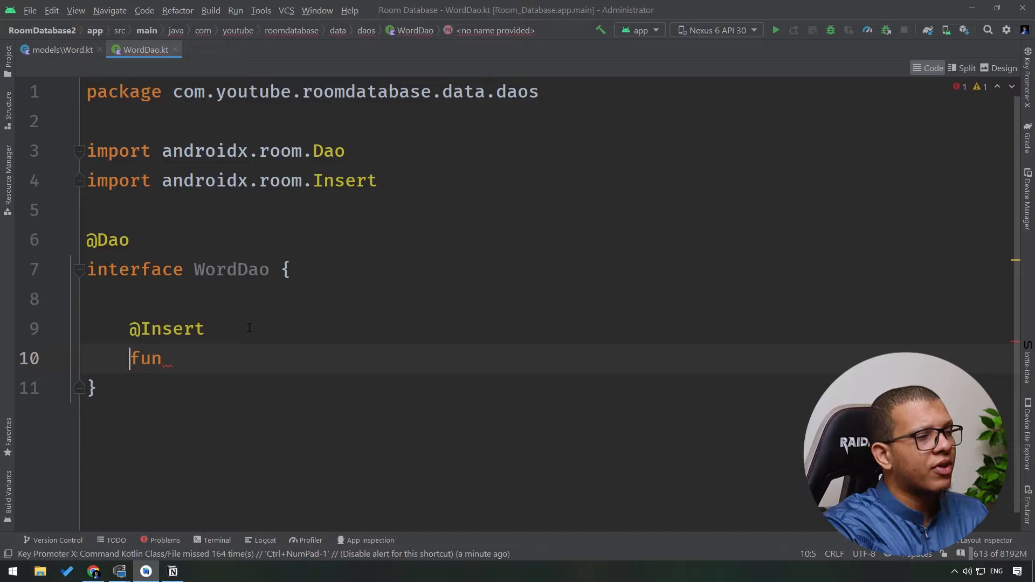
type("suspend")
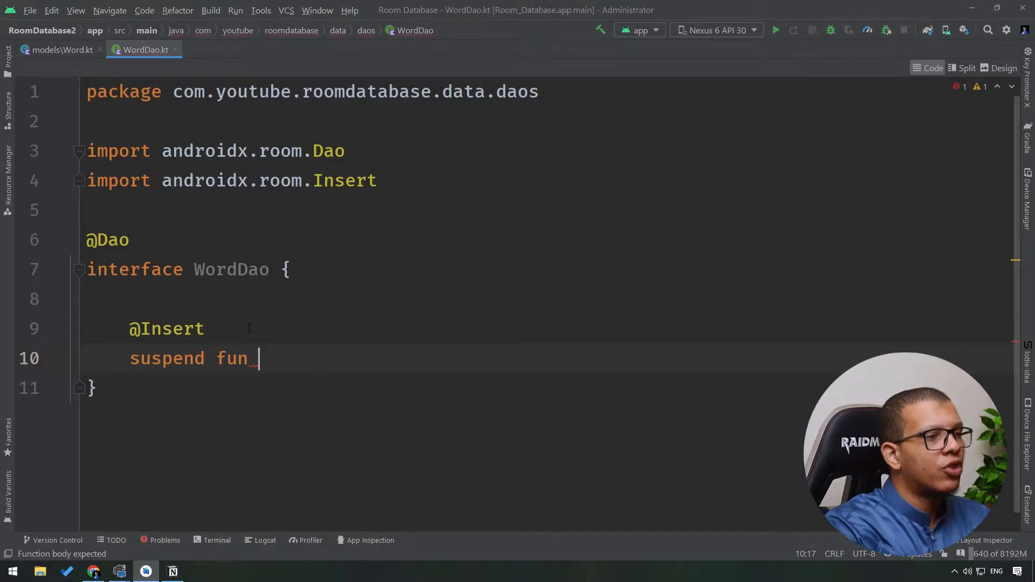
Declare insertWord(word: Word): Long, importing the Word model.
type("insert")
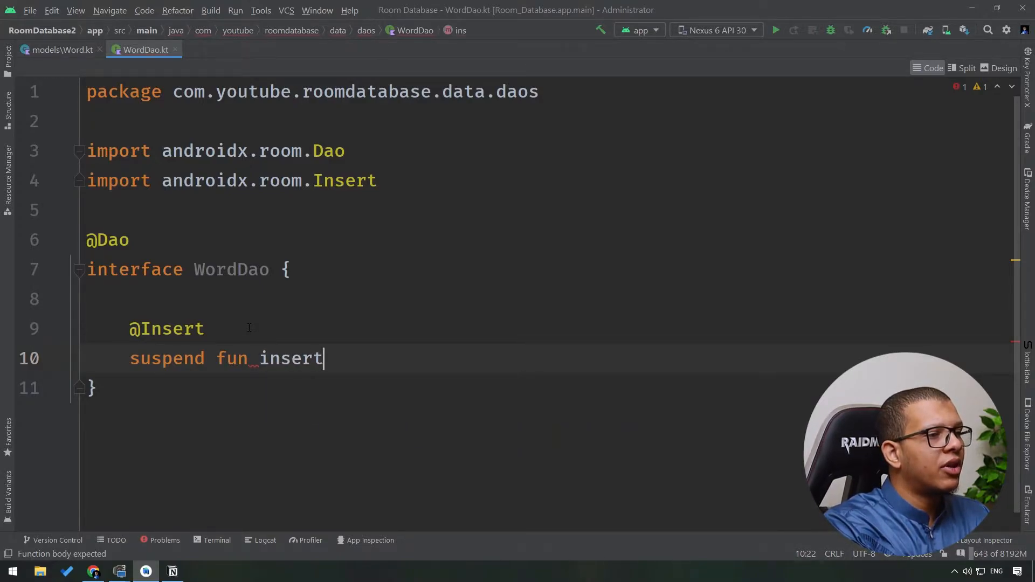
type("Word")
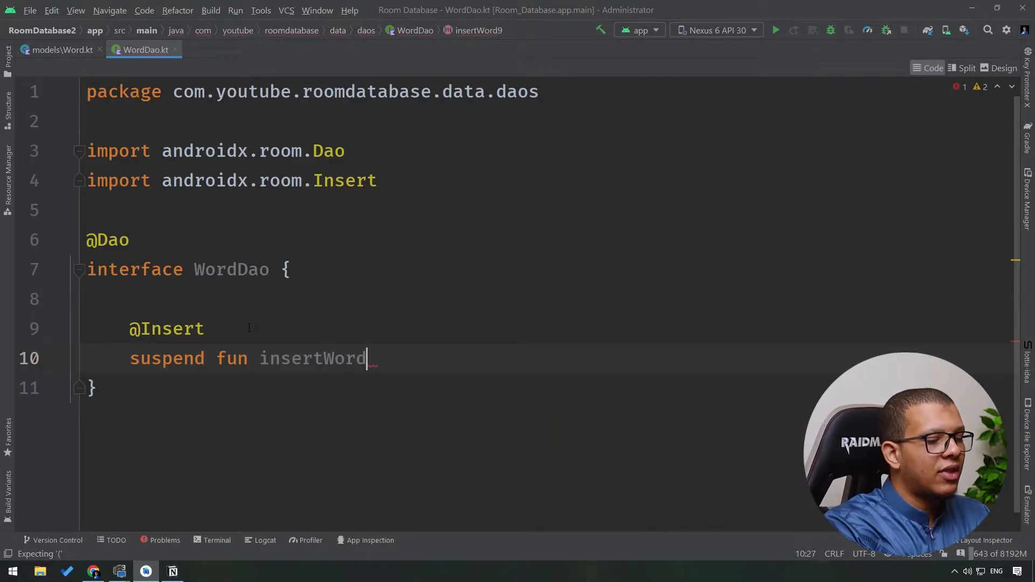
type("(word: Word")
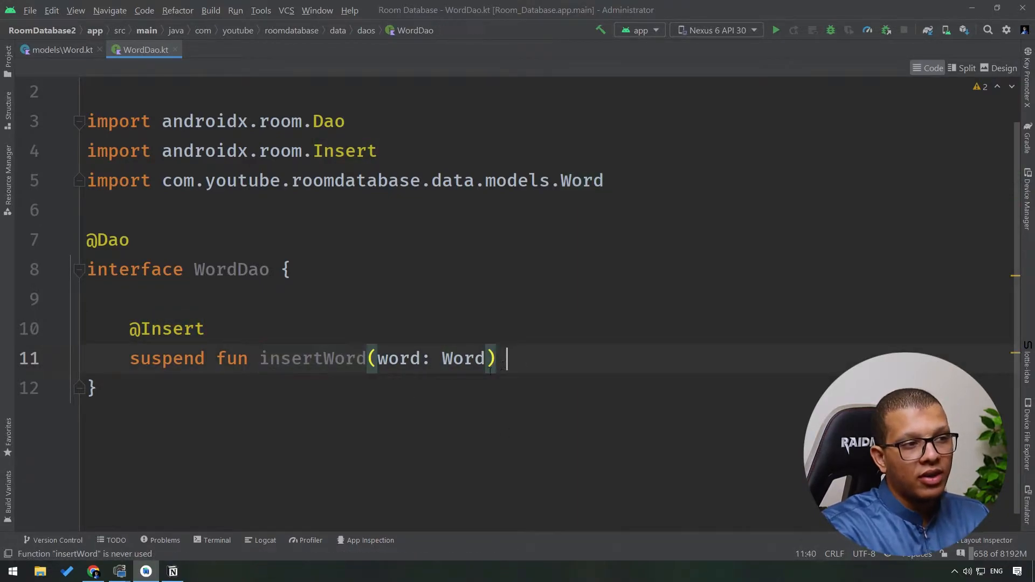
type(": Long")
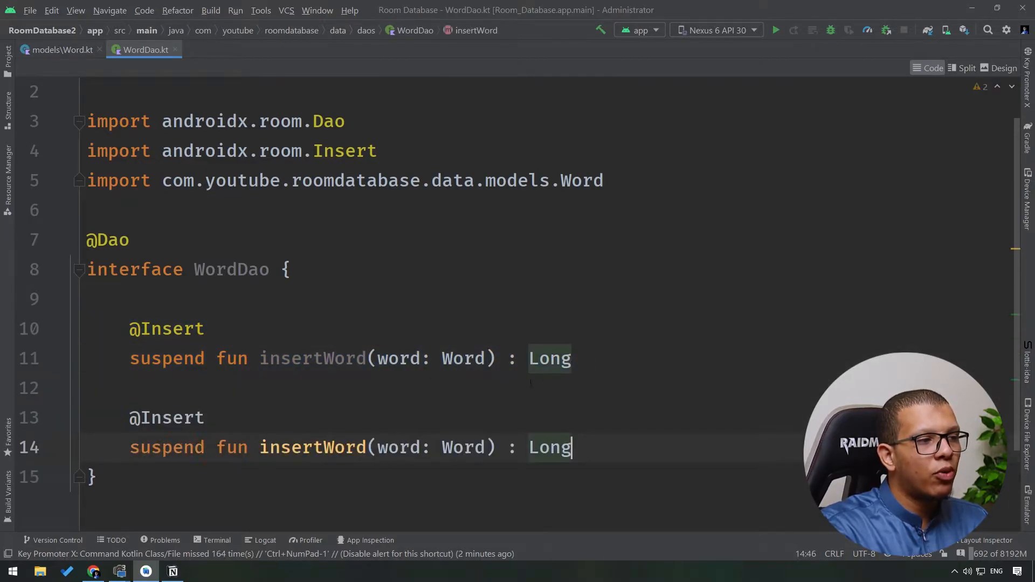
Rename the duplicate to insertWords taking List<Word> and returning List<Long>.
type("s")
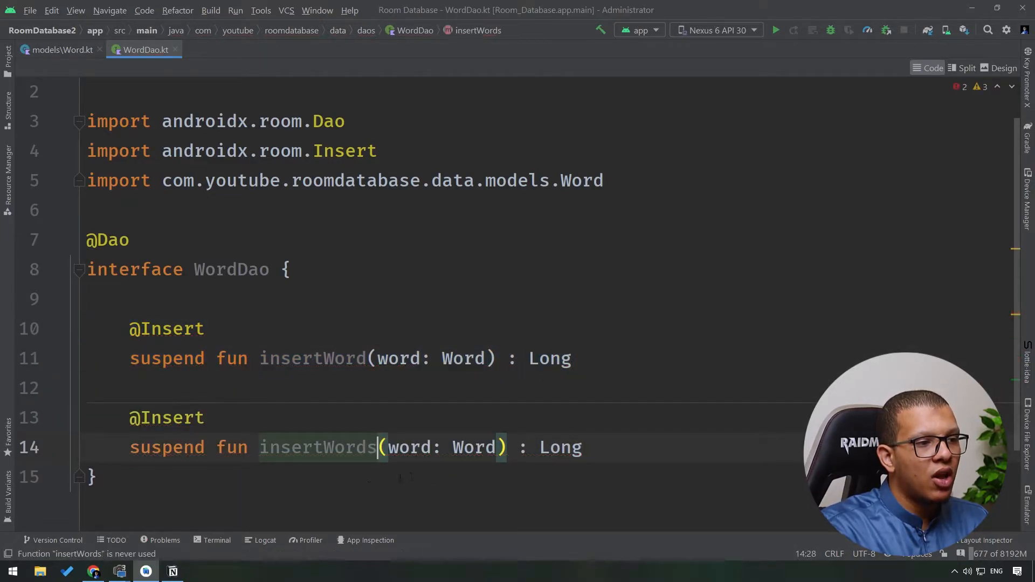
type("List")
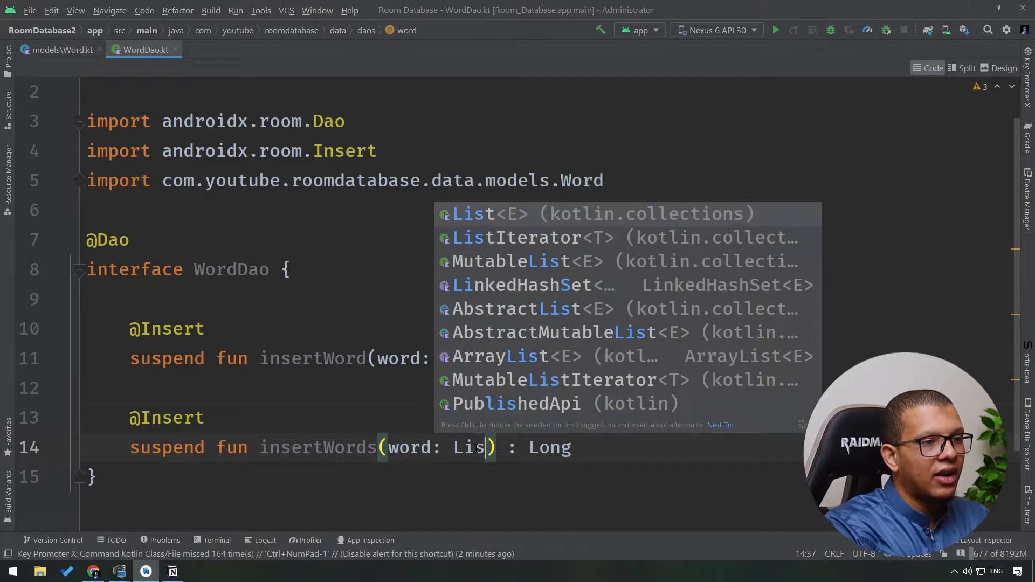
type("t<Word")
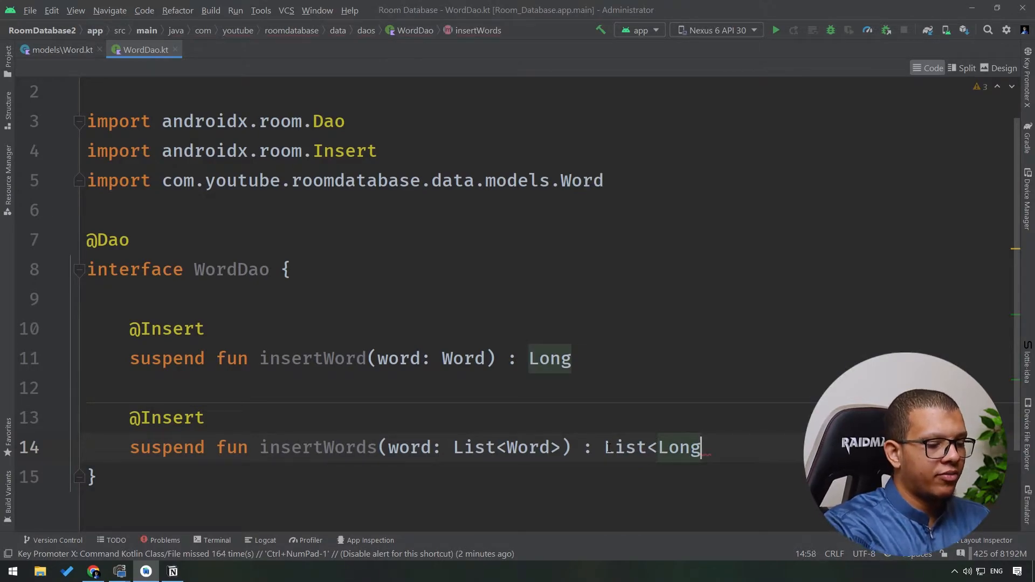
type(">")
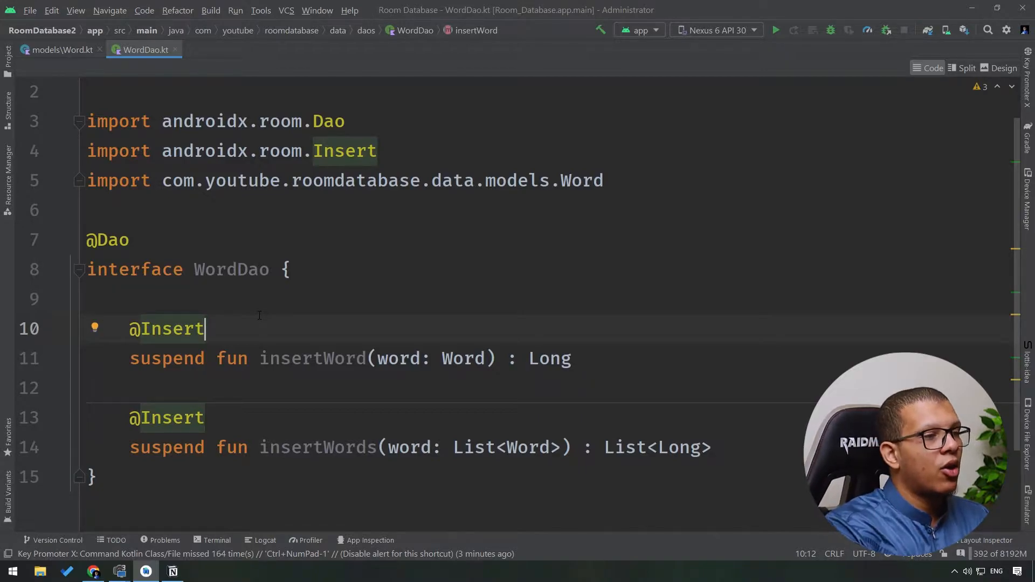
type("()")
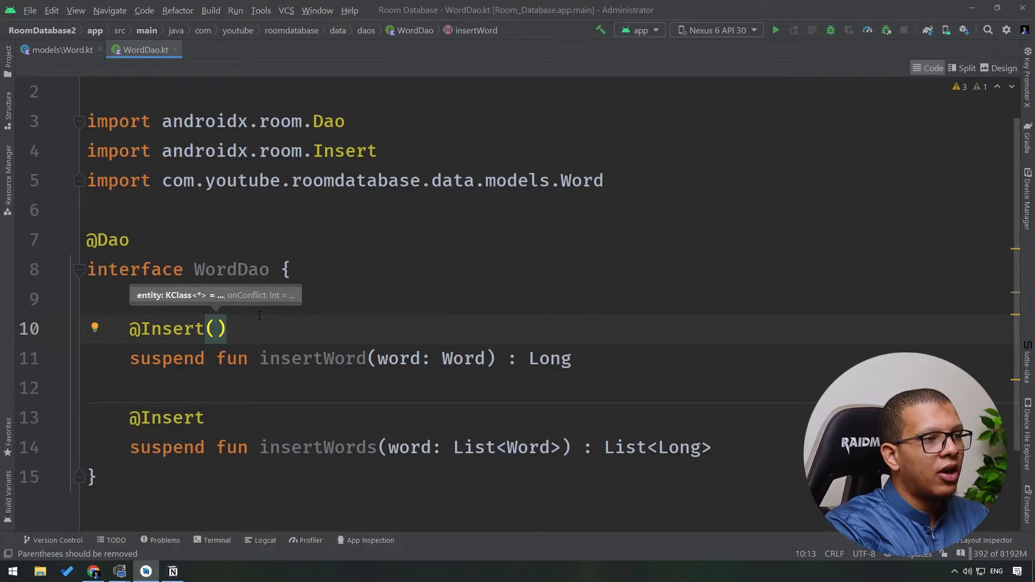
type("onConflict =")
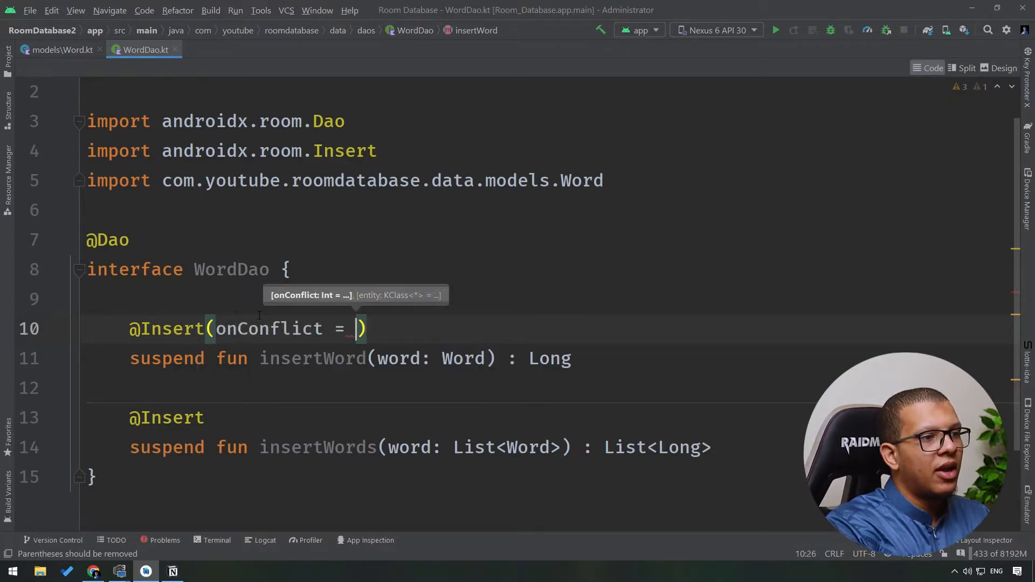
type("OnConflictStrategy.")
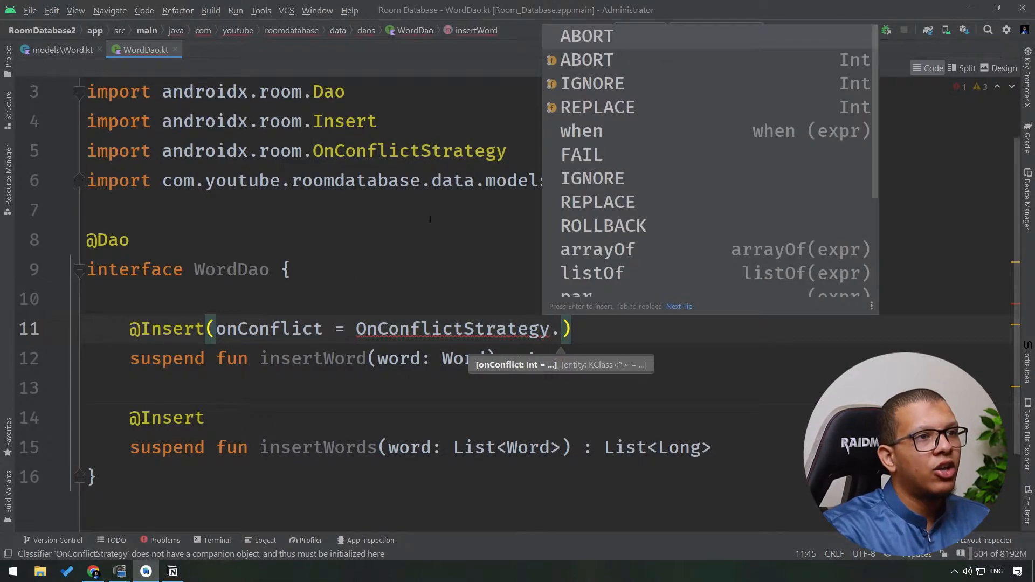
mouse_move(610, 107)
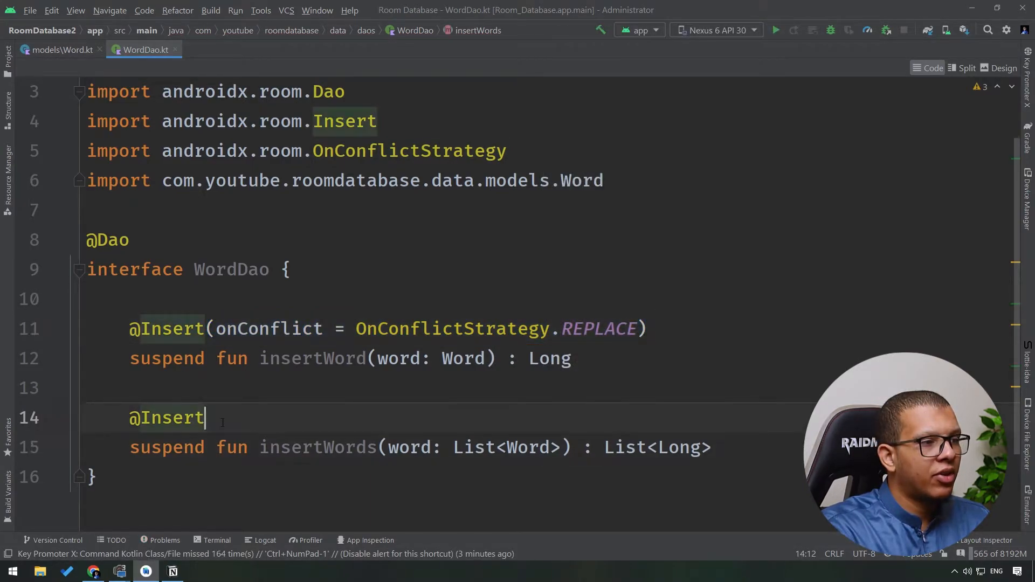
type("@")
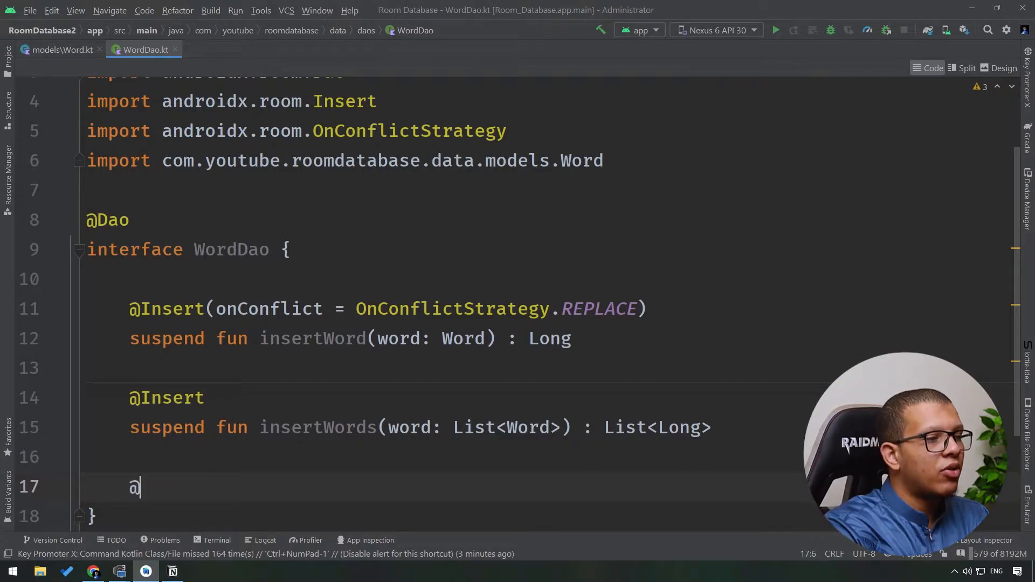
type("Delete")
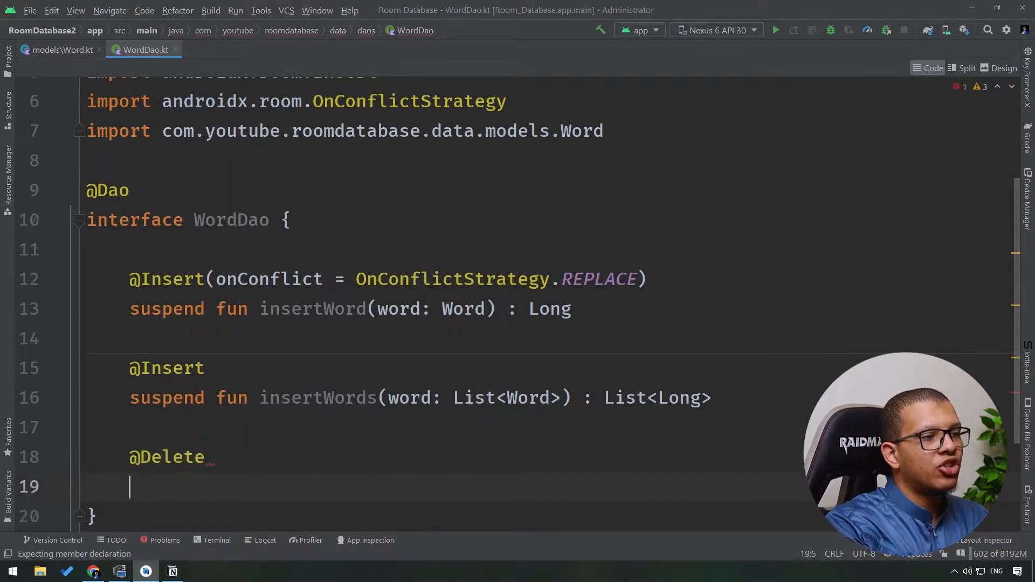
type("suspend fun")
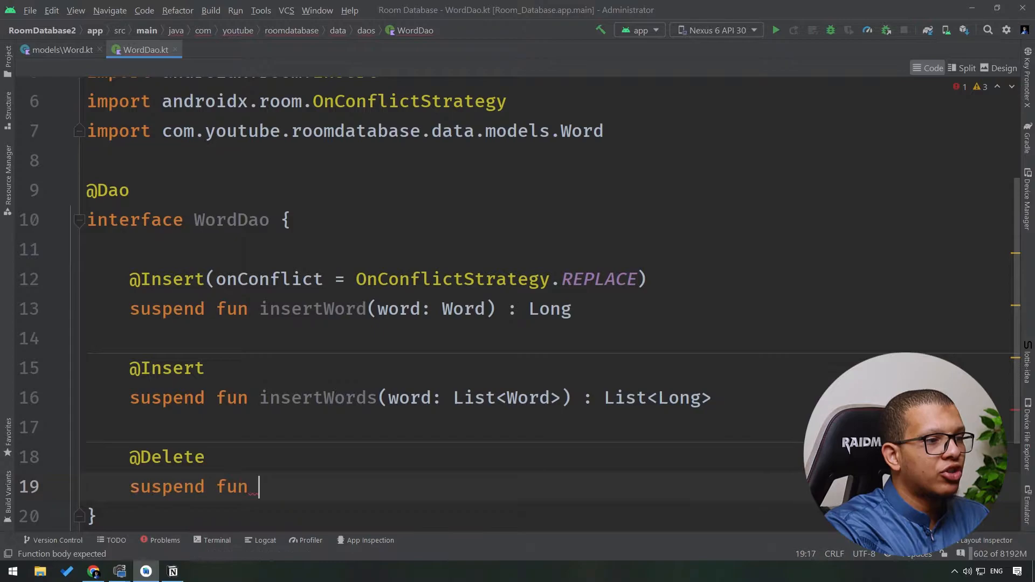
type("removeWord")
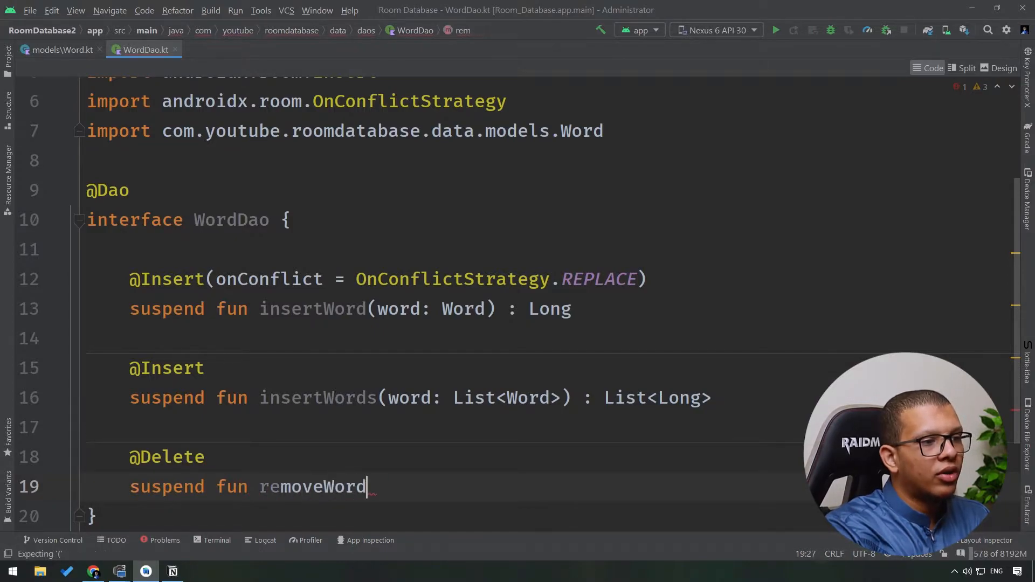
type("(word : Word): L")
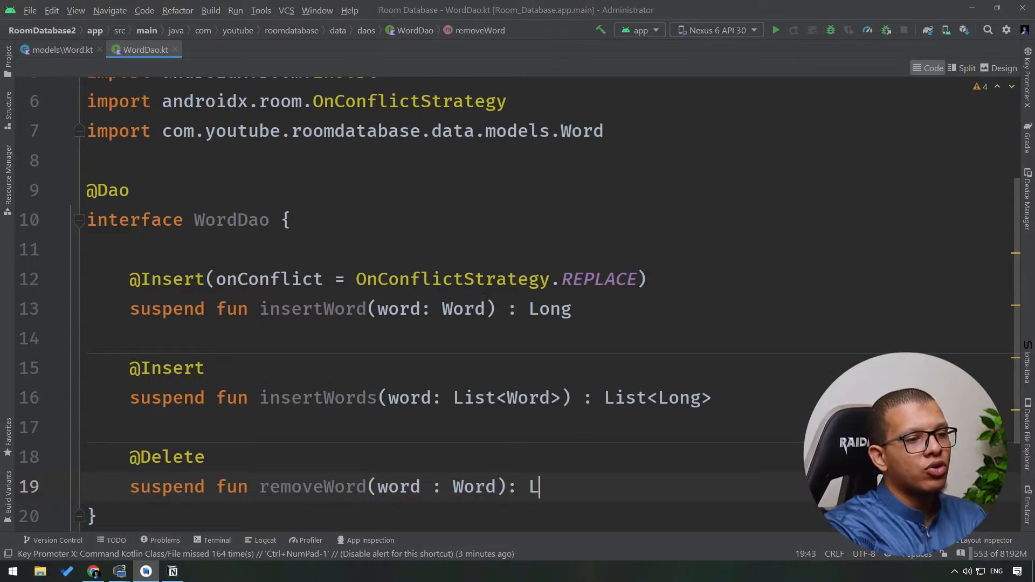
type("ong")
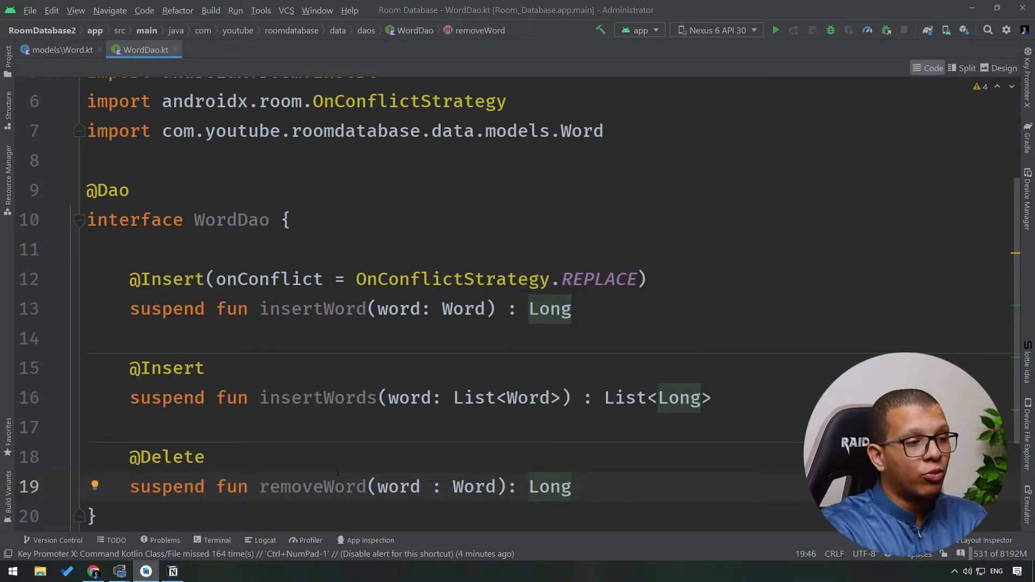
type("List<")
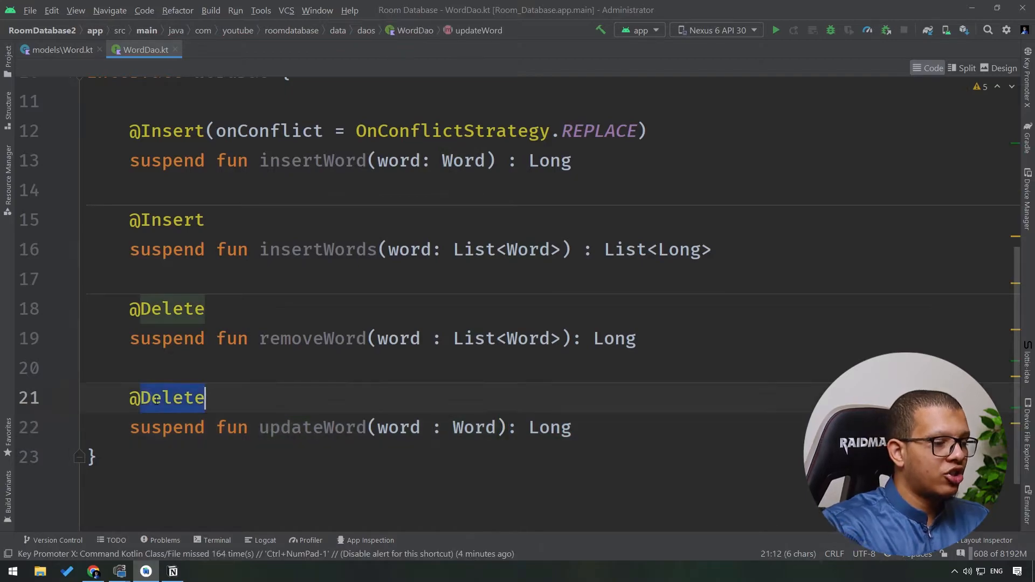
type("Upda")
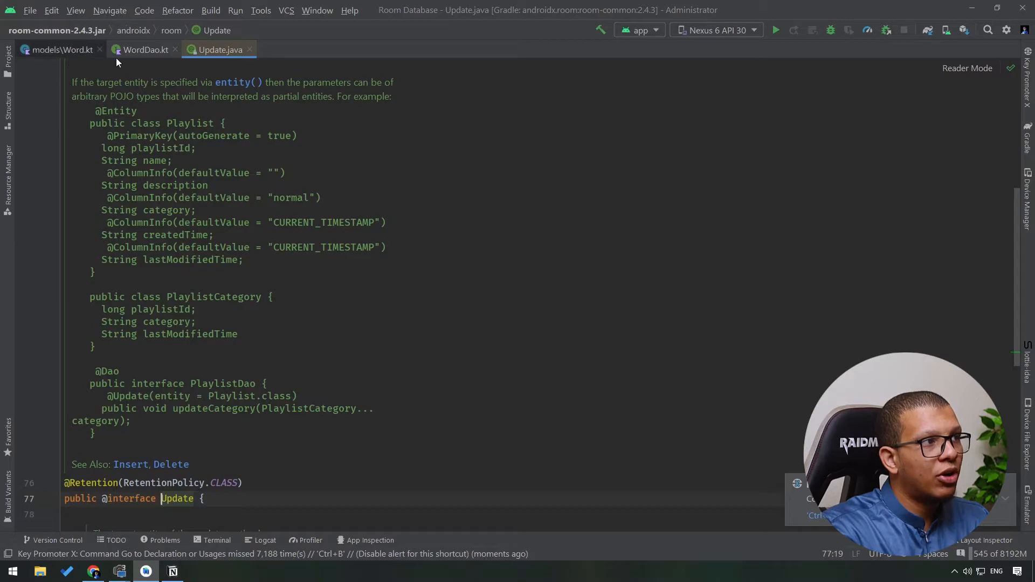
left_click(144, 49)
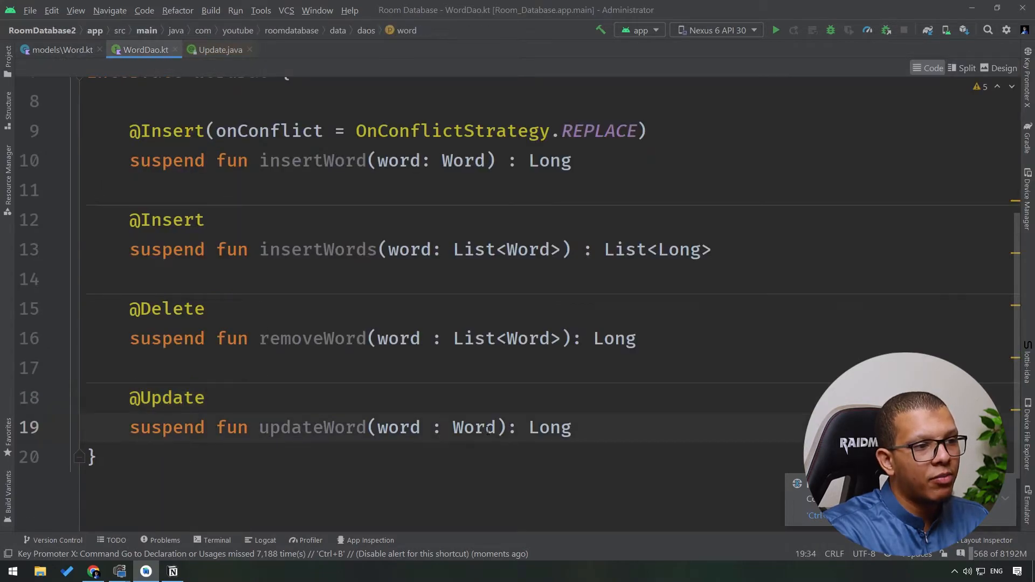
scroll("down", 3)
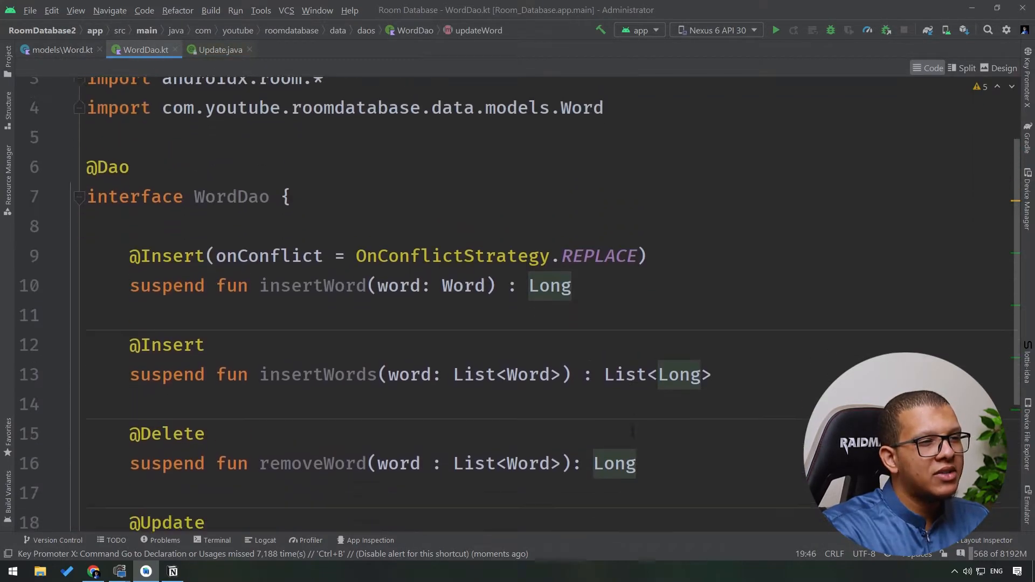
scroll("down", 3)
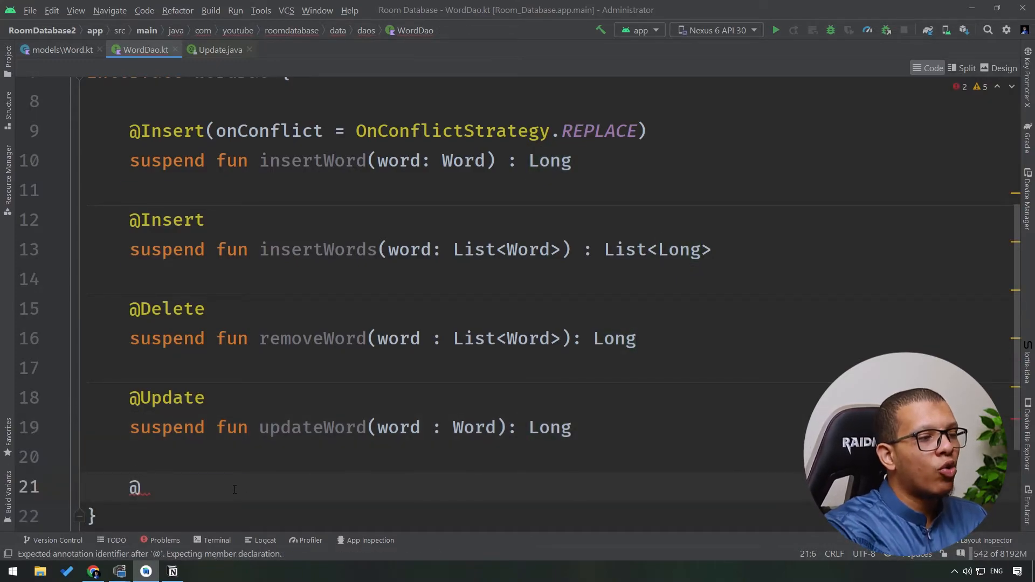
type("Query")
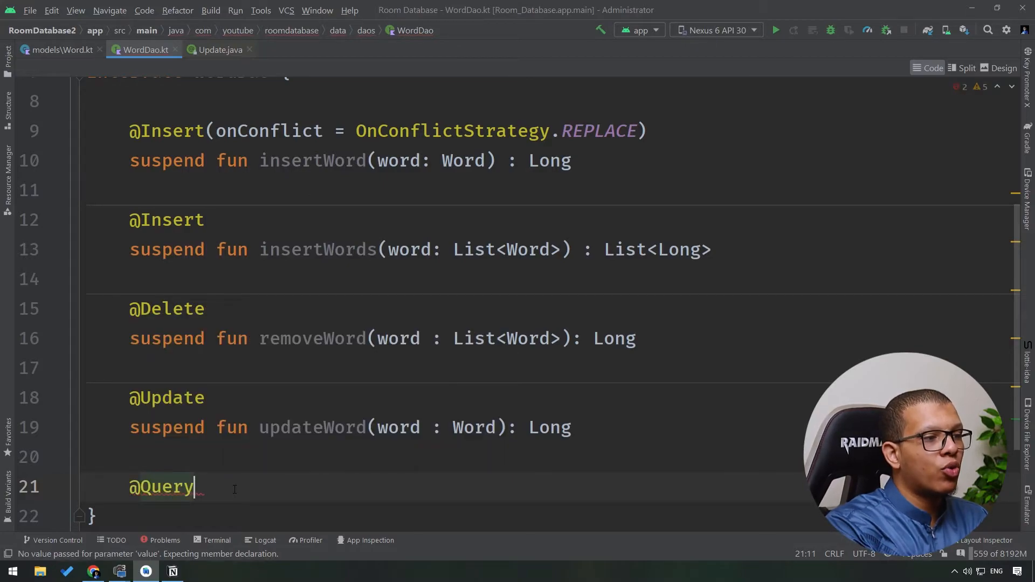
type("fun")
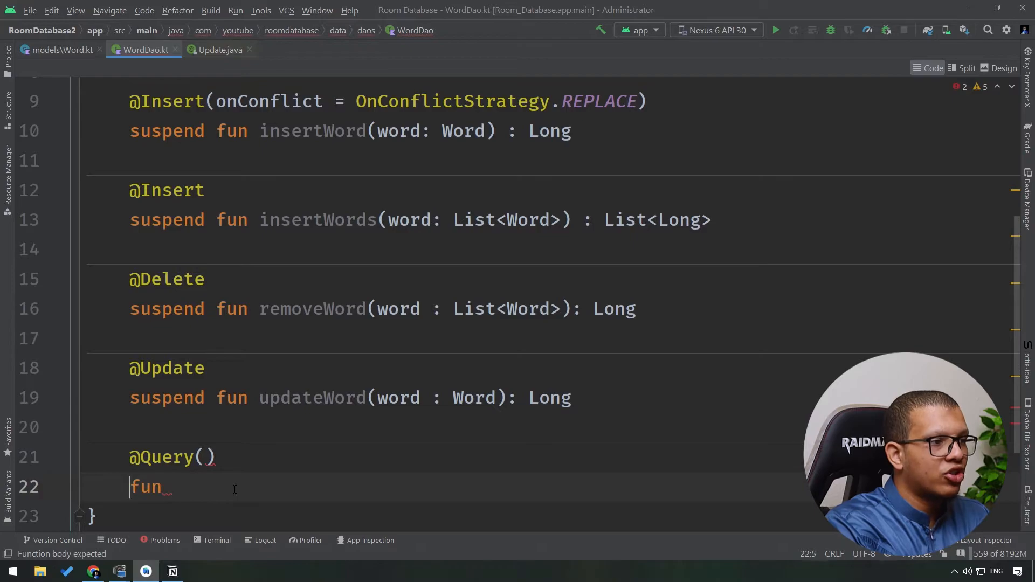
type("suspend")
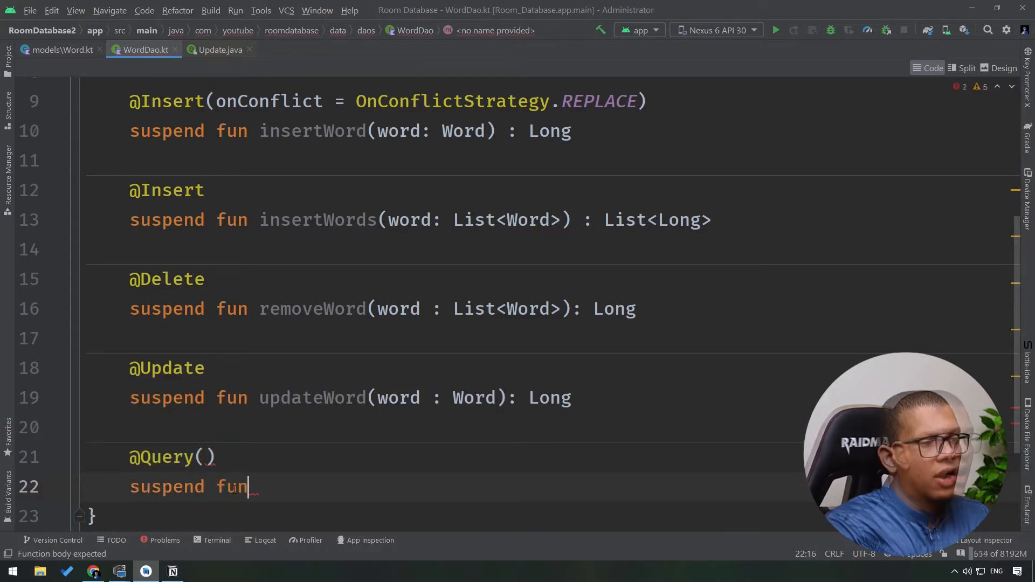
type("getAllWords")
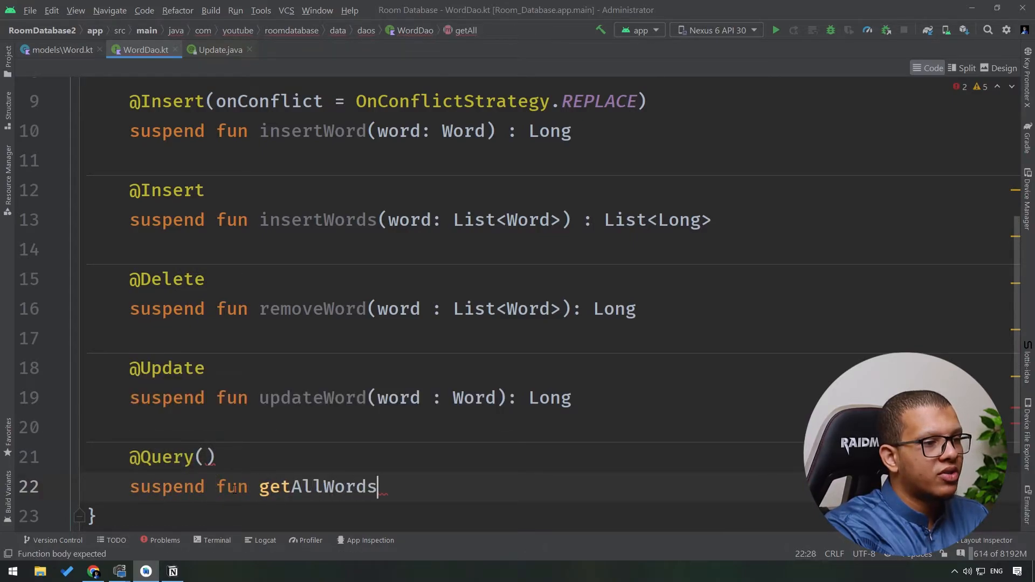
type("() : List<Word>")
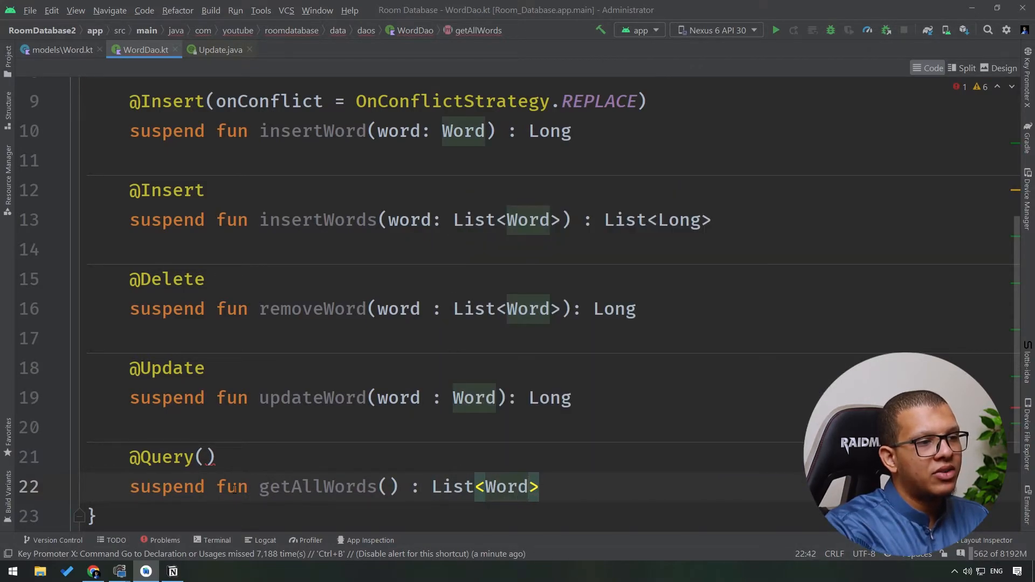
left_click(208, 457)
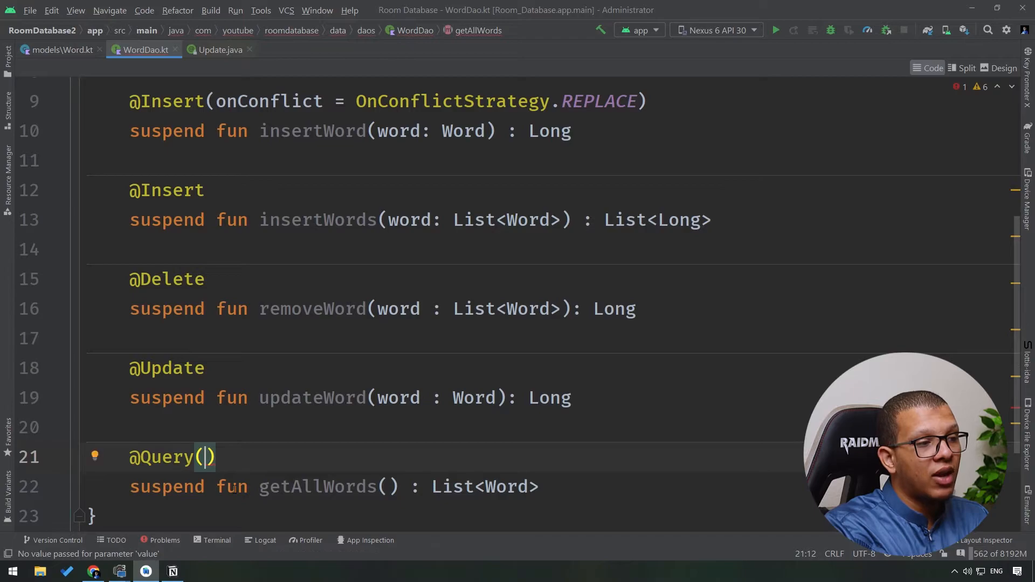
type("\"SELECT *")
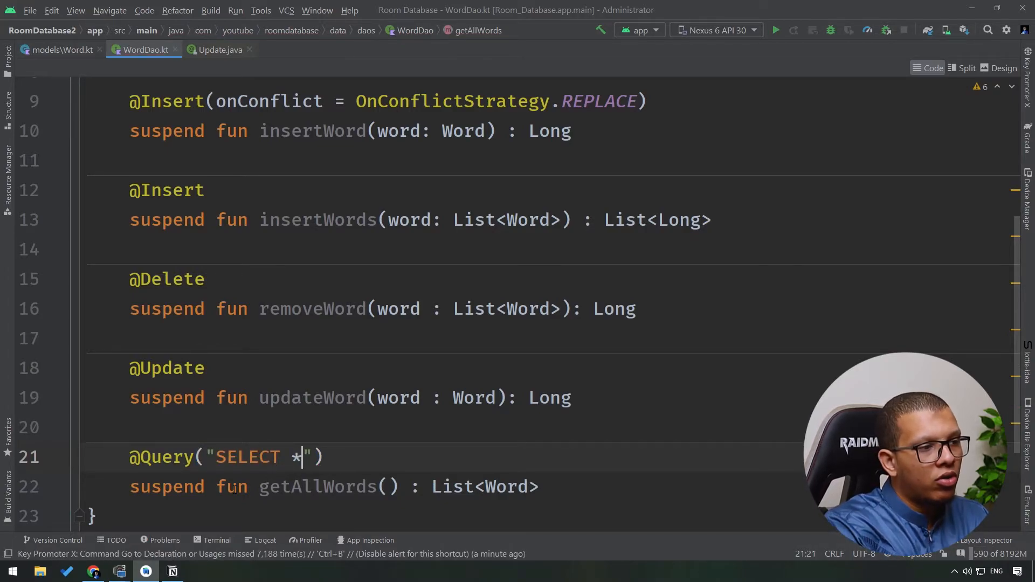
type("FROM_wo")
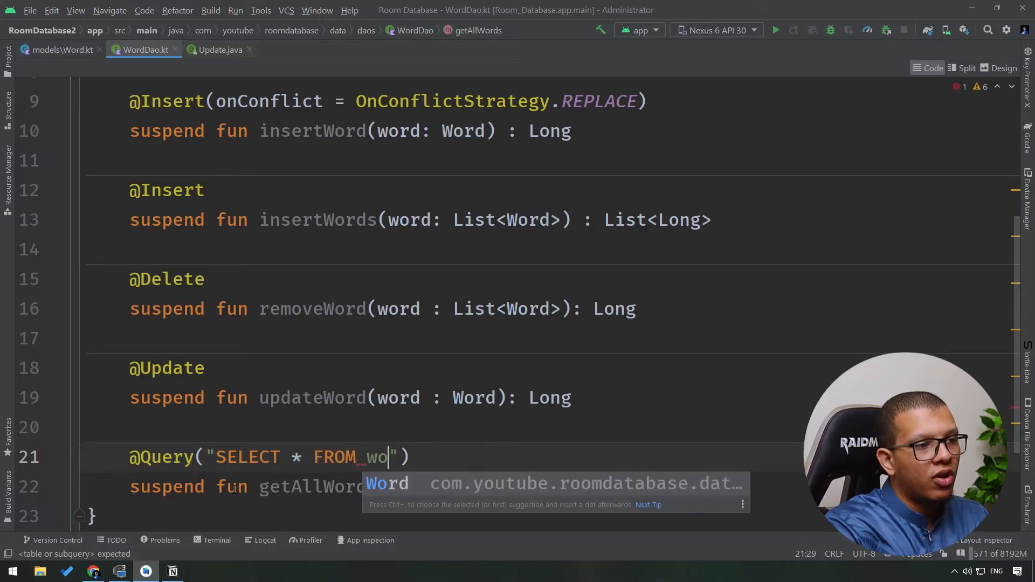
key("Tab")
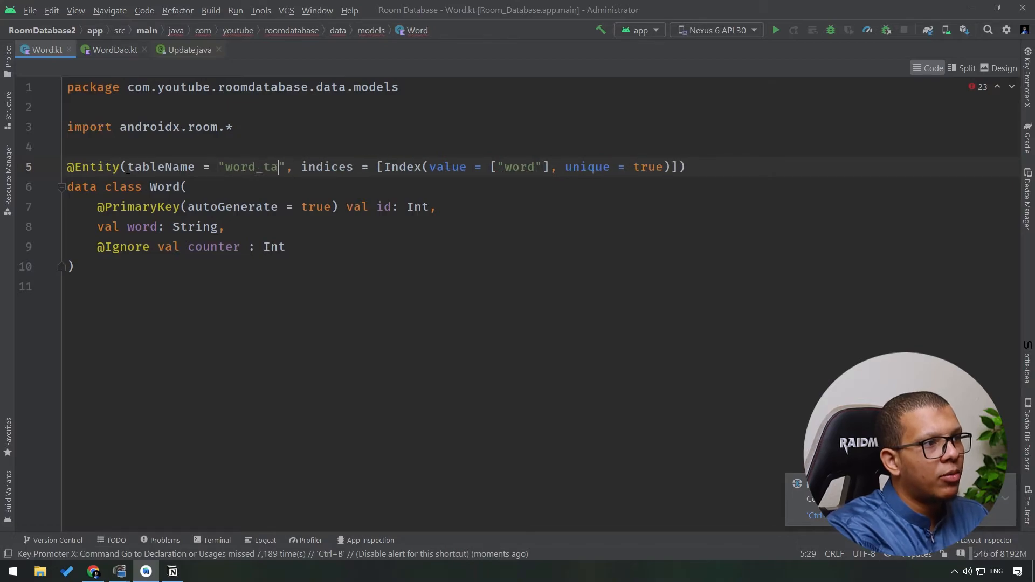
Set the Word entity's tableName to "word_table" and return to WordDao.kt.
type("ble")
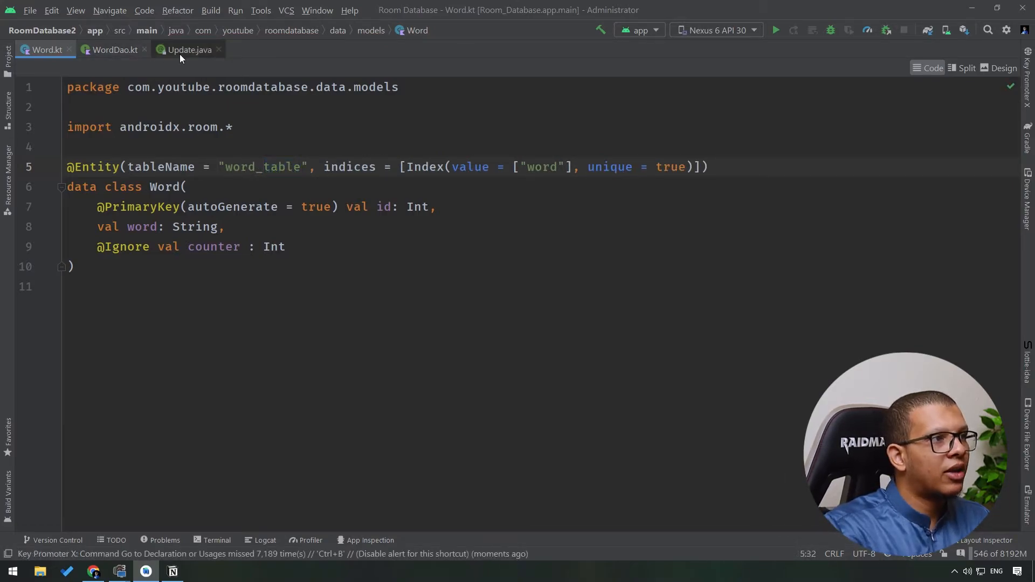
left_click(114, 49)
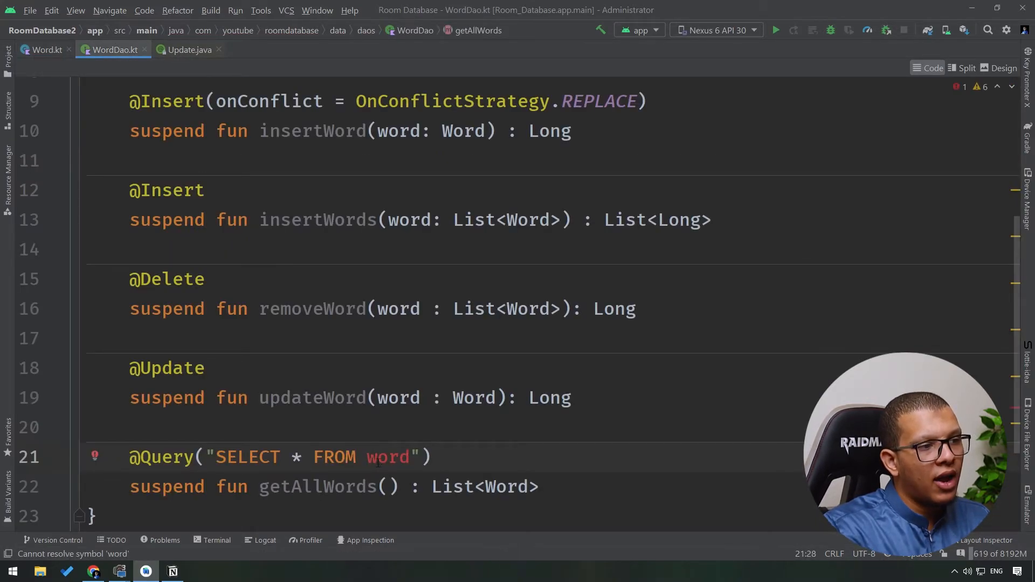
Make the query SELECT * FROM word_table, removing the attempted WHERE clause.
double_click(388, 457)
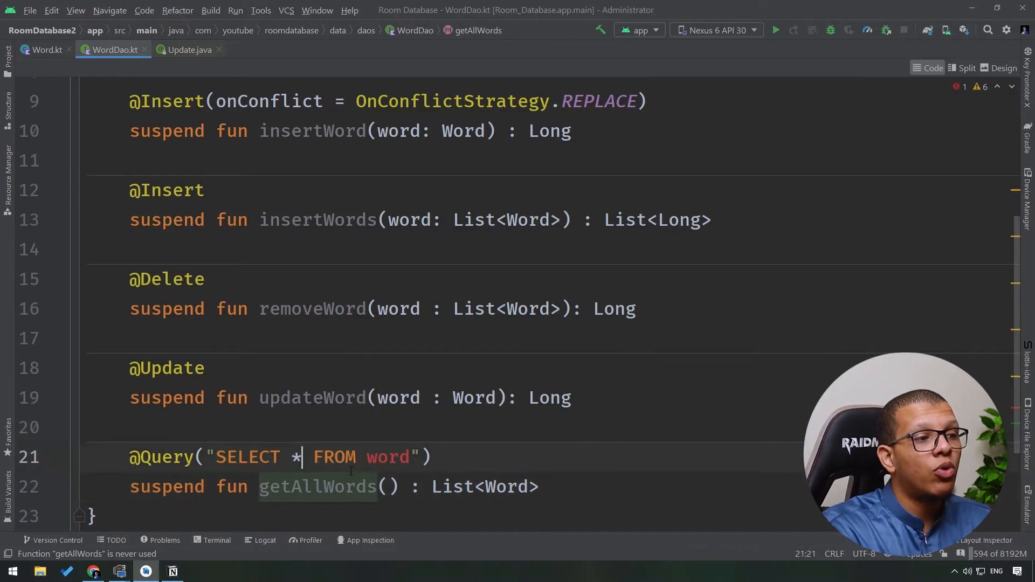
type("_table")
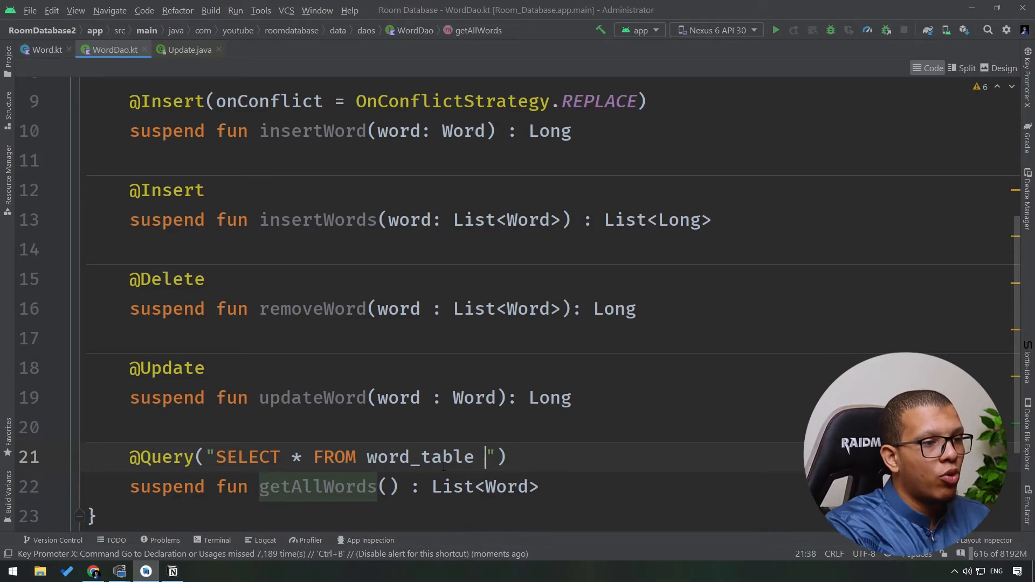
type("WHERE")
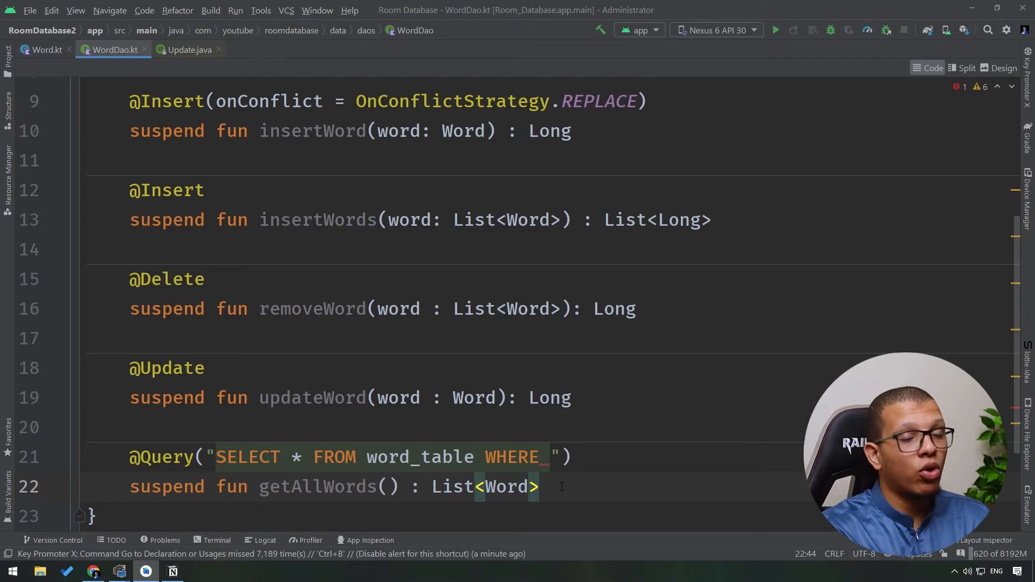
left_click(551, 457)
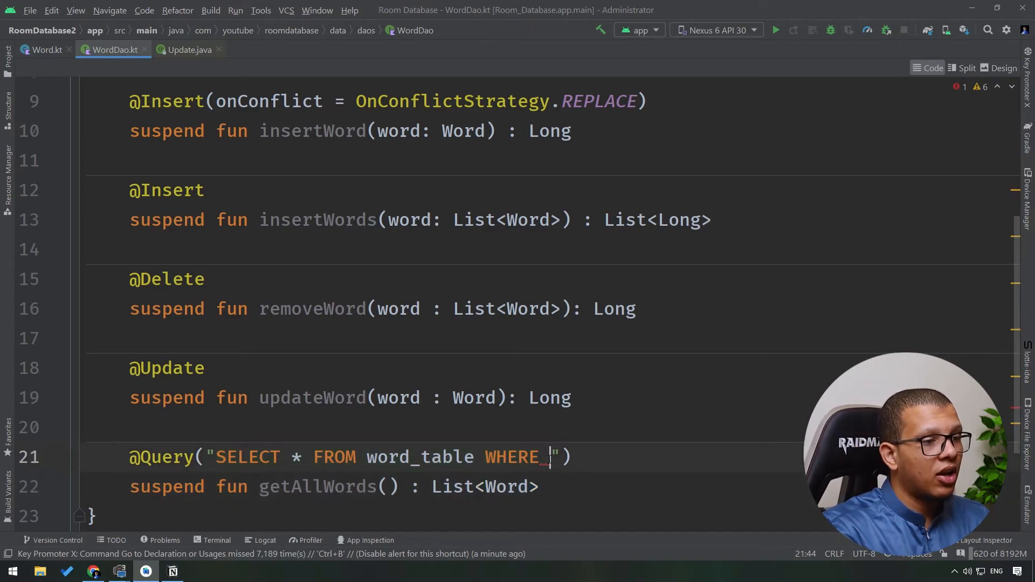
key("Backspace")
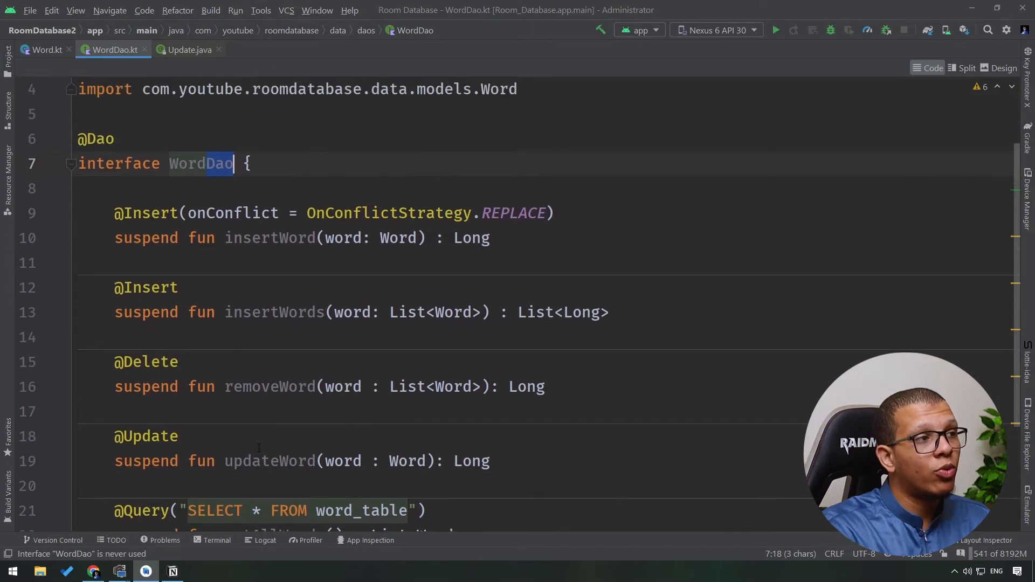
scroll("down", 3)
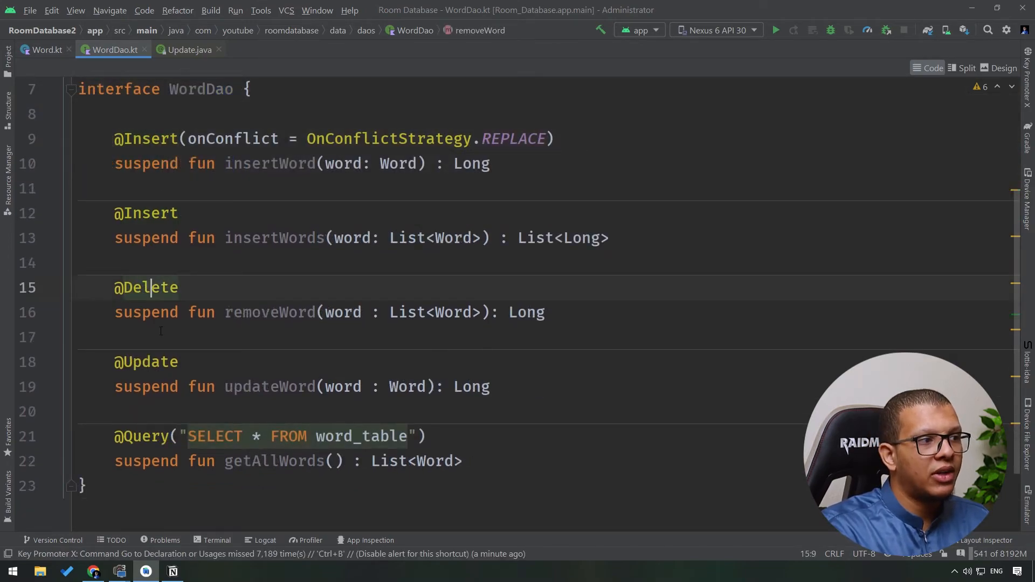
double_click(143, 436)
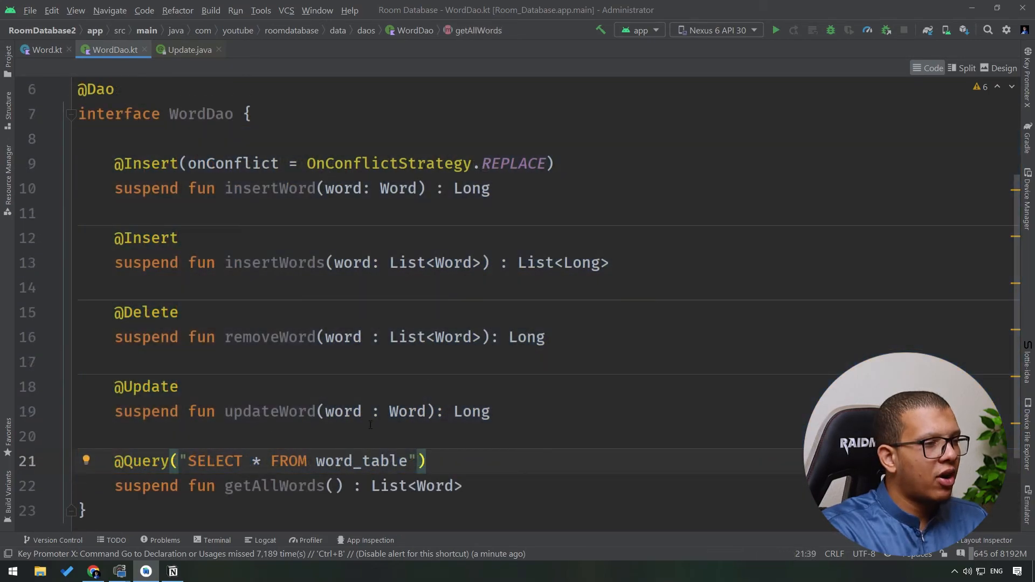
type("()")
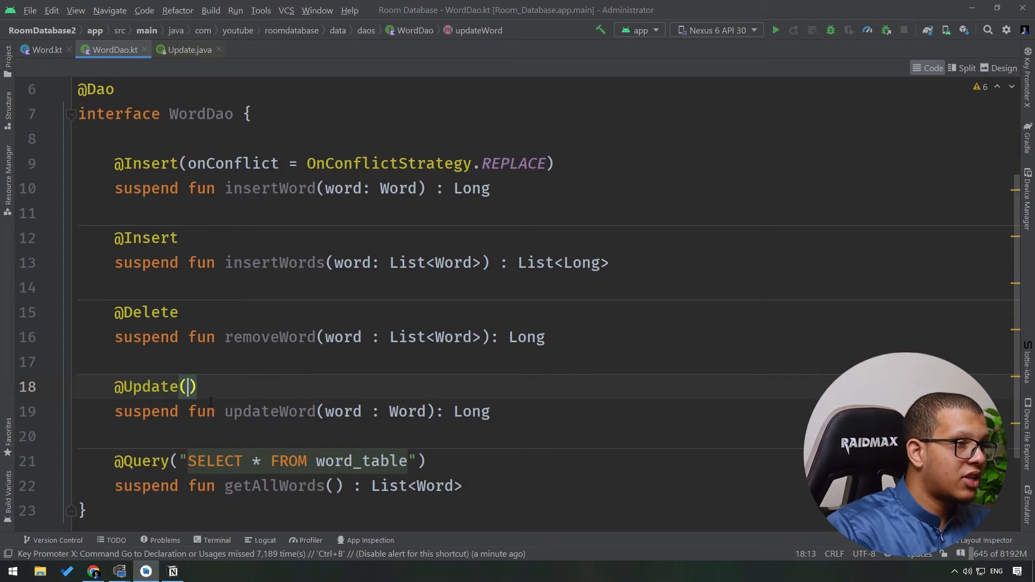
type("on")
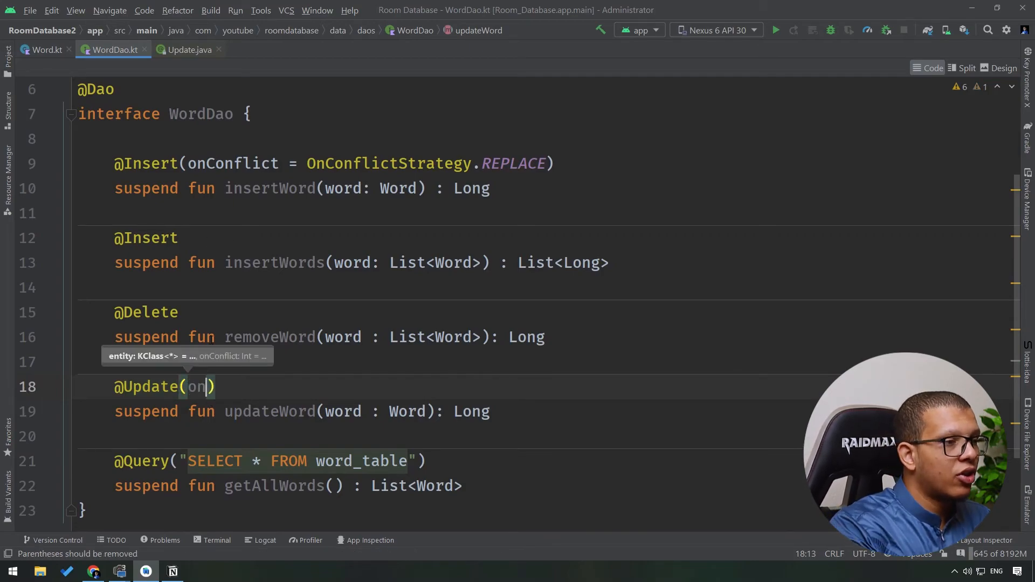
type("Conflict = OnConflictStrategy")
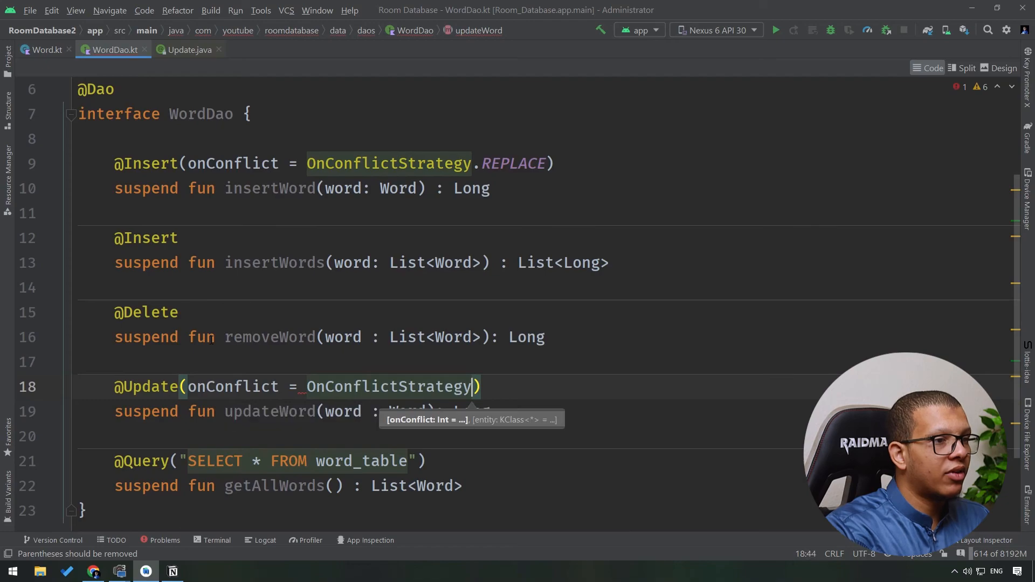
type(".")
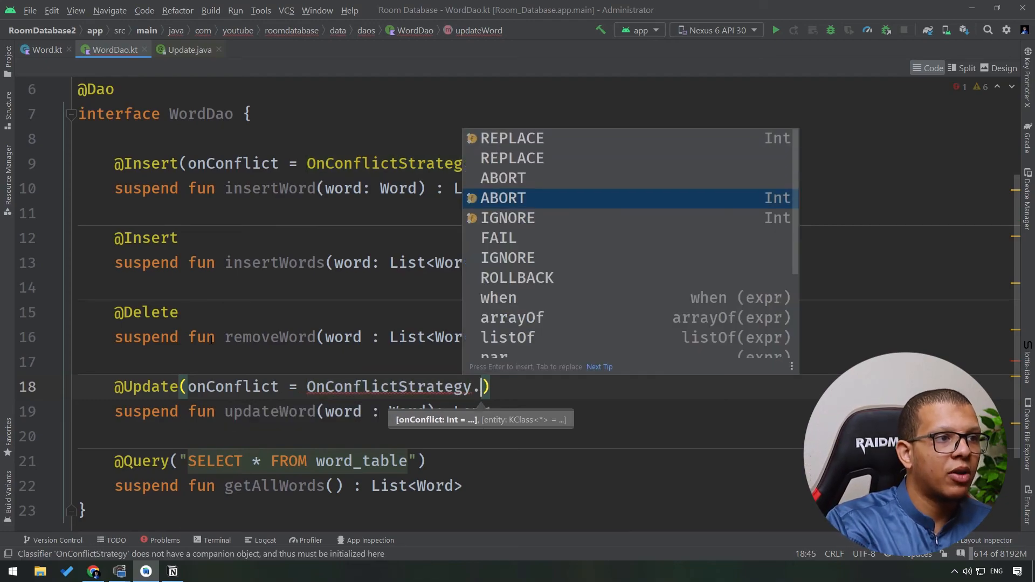